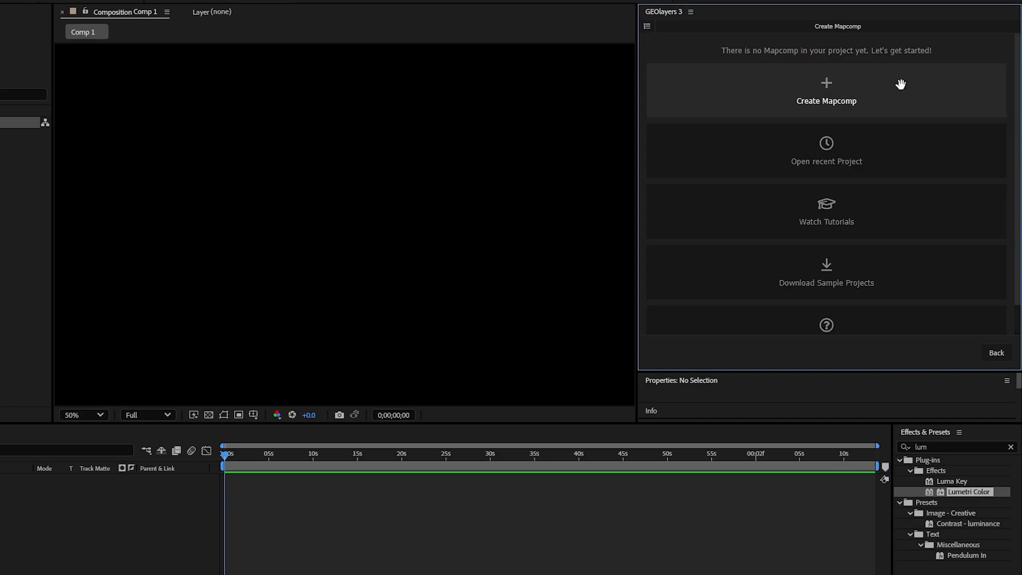
Create a mapcomp, trying Grey Canvas before applying ESRI World Terrain imagery.
click(826, 90)
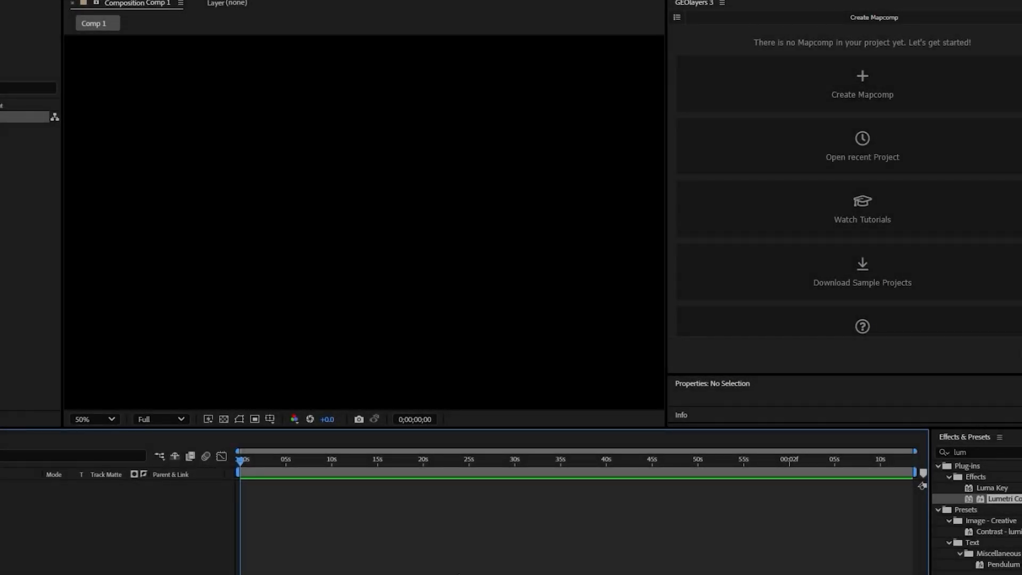
click(862, 84)
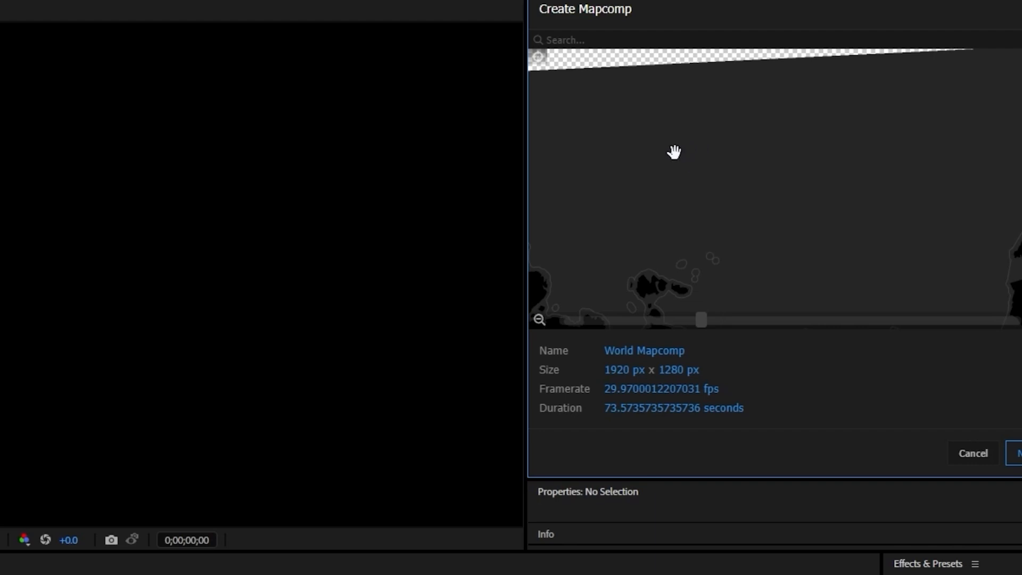
mouse_move(1014, 491)
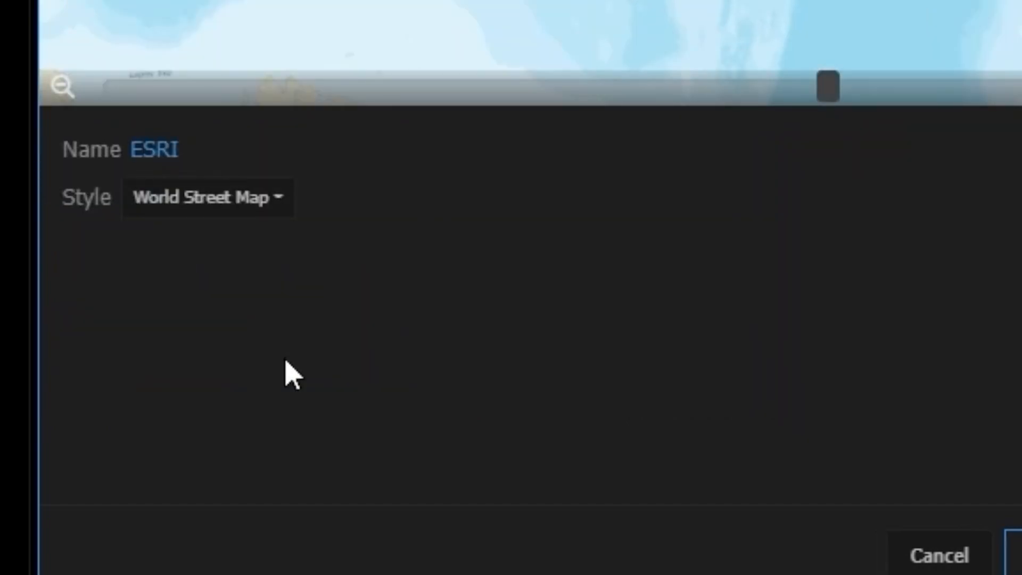
click(207, 197)
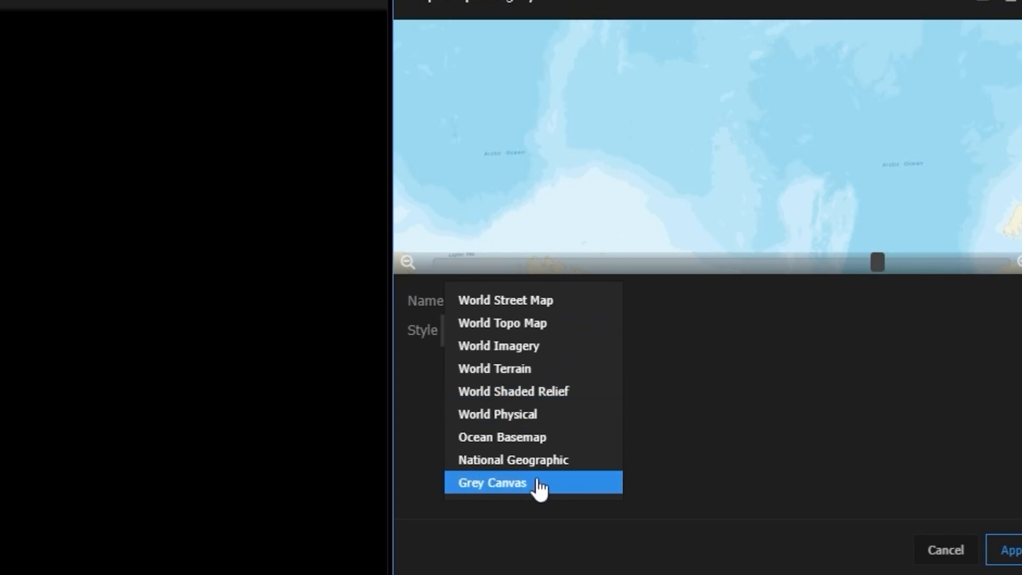
click(492, 483)
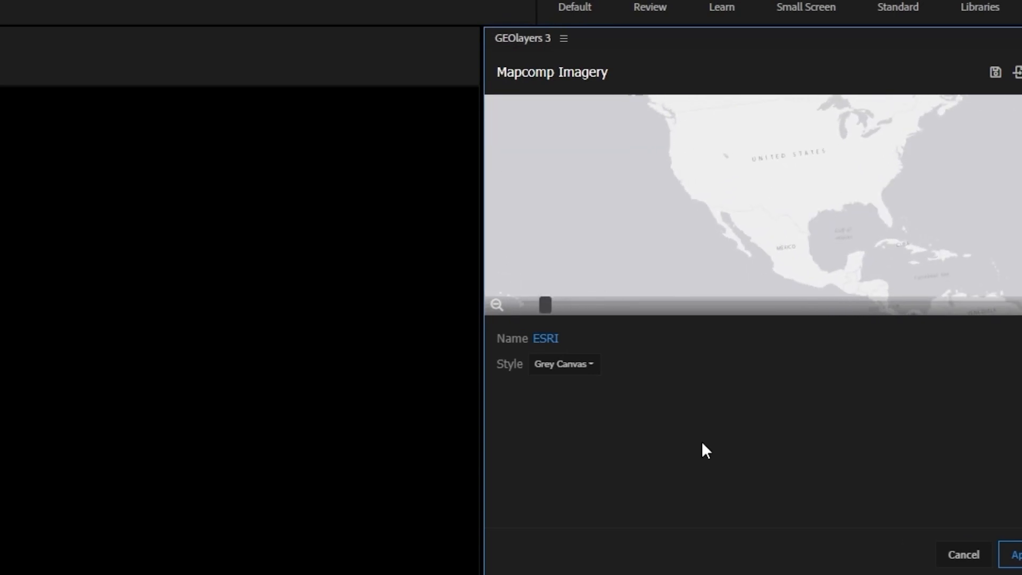
click(563, 364)
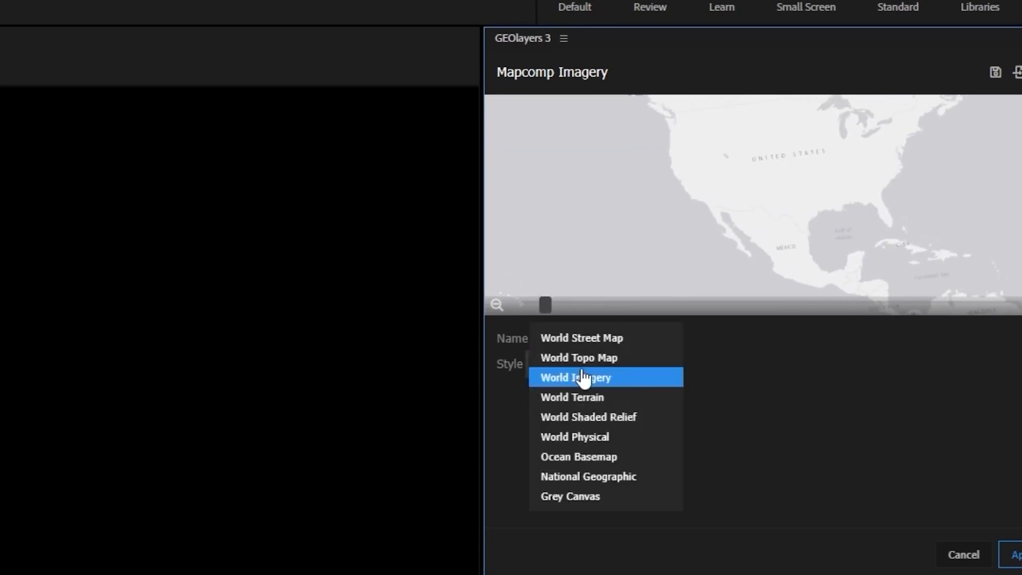
click(572, 397)
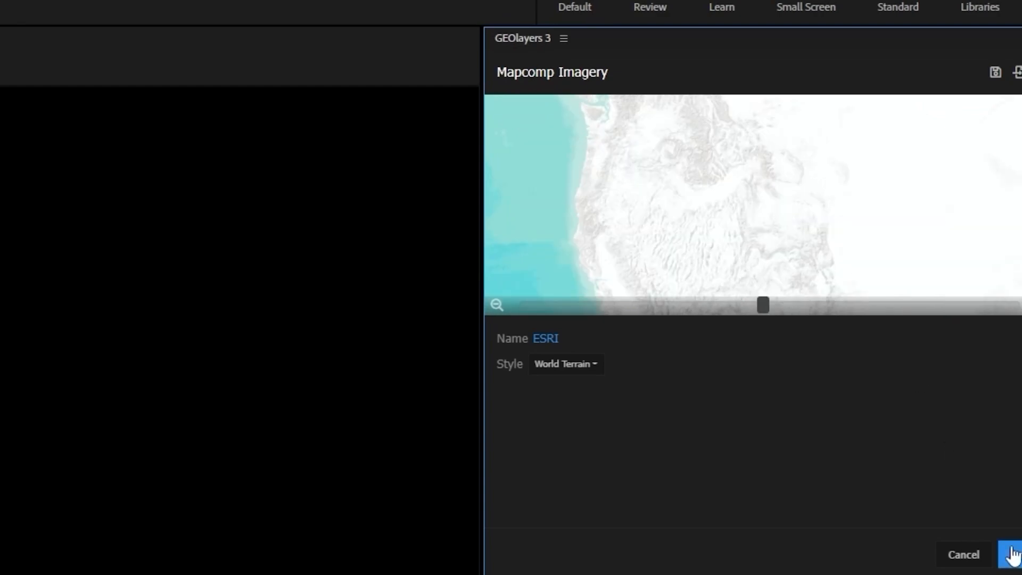
click(1015, 555)
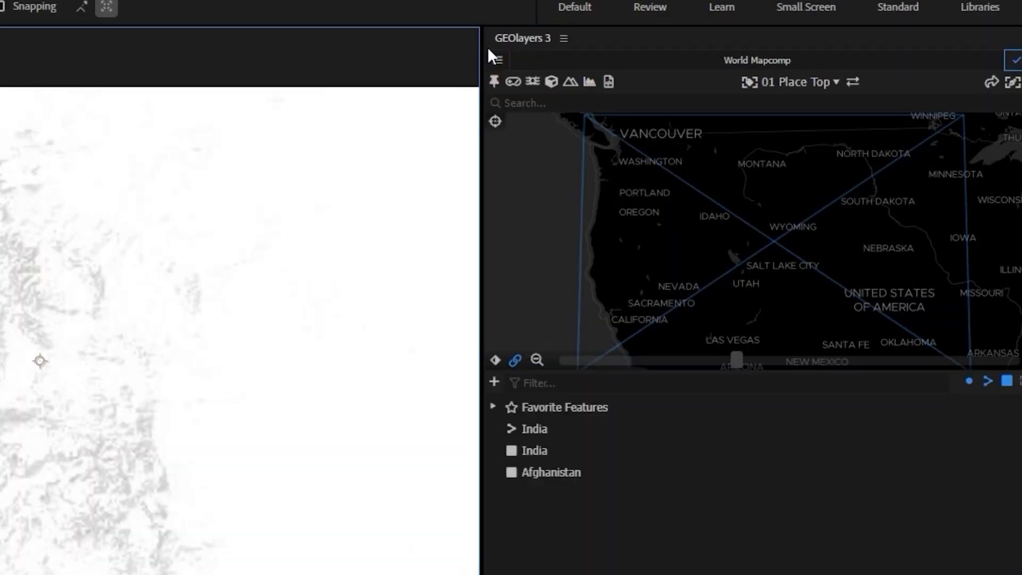
Add another mapcomp with Link View set to World Mapcomp and Basic imagery.
click(497, 60)
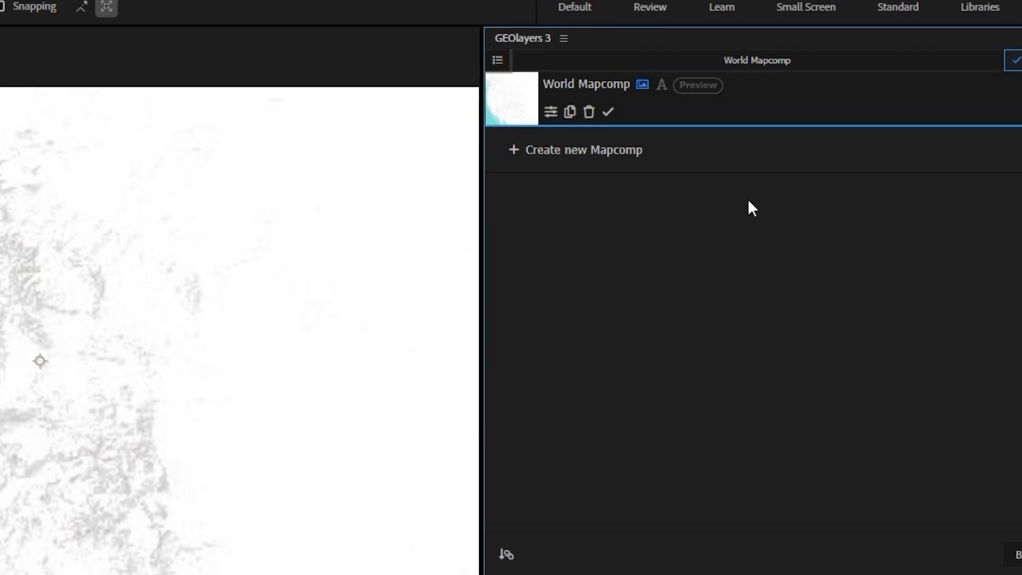
click(582, 149)
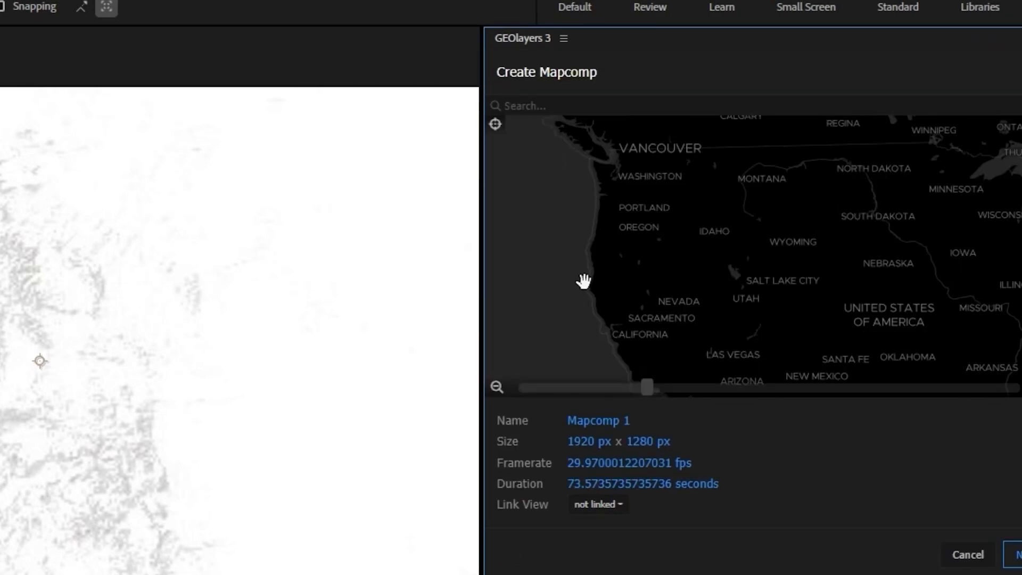
click(597, 504)
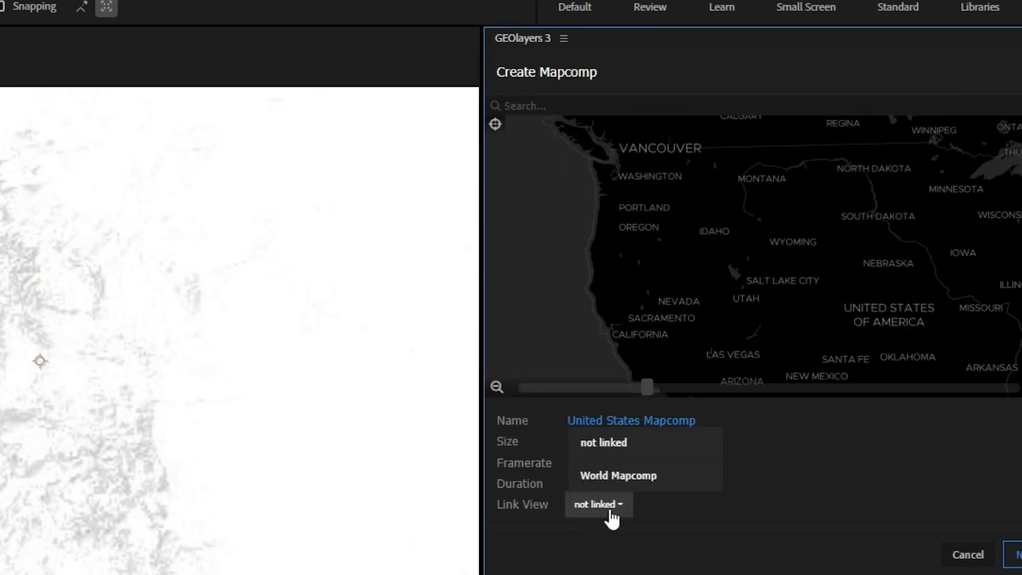
click(617, 475)
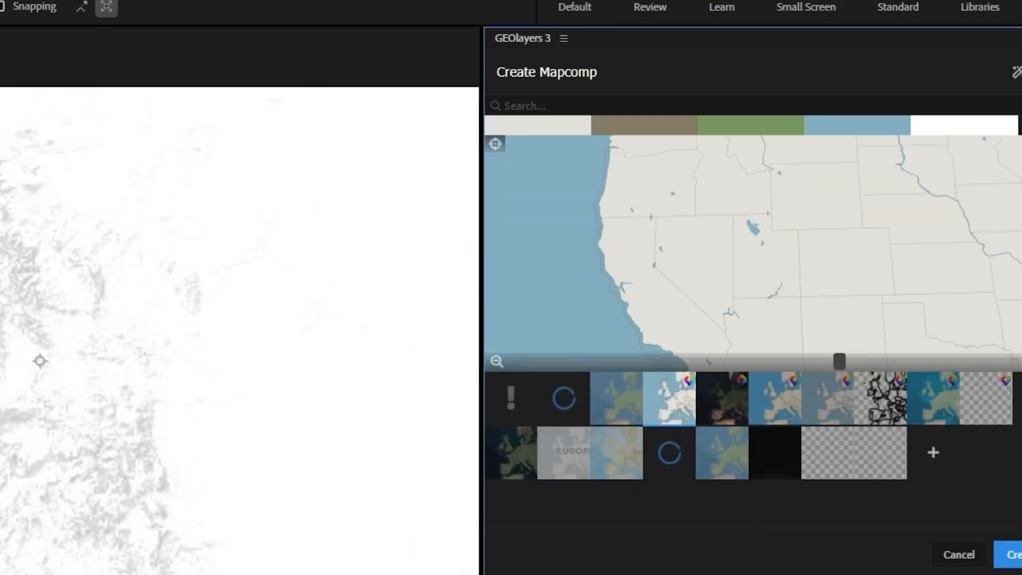
mouse_move(668, 398)
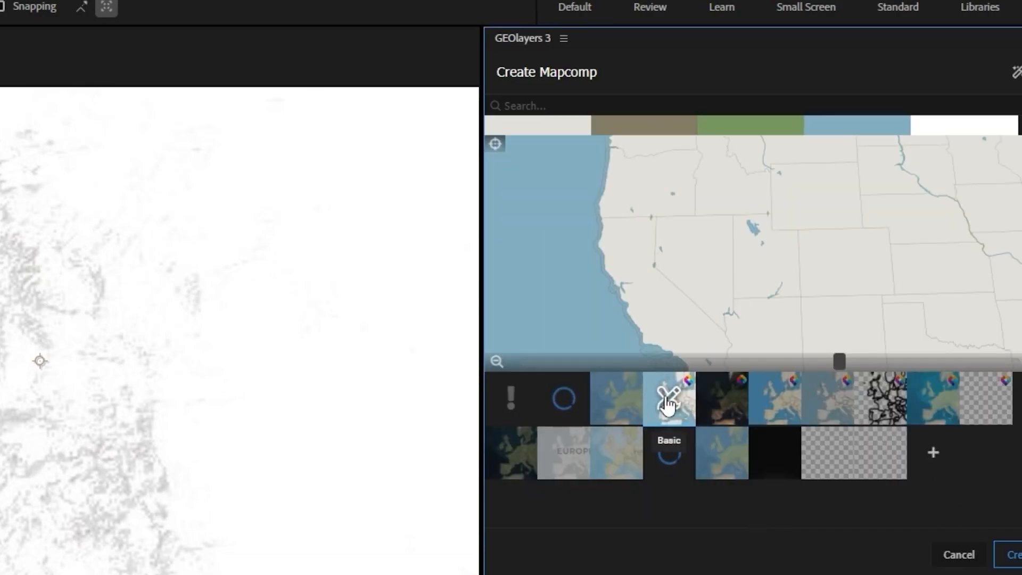
click(1013, 554)
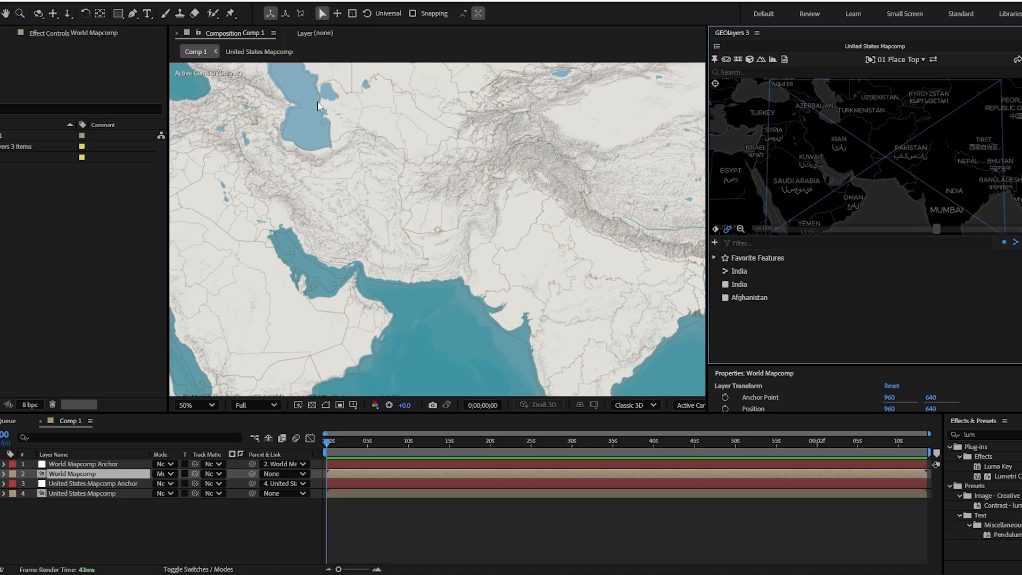
mouse_move(397, 311)
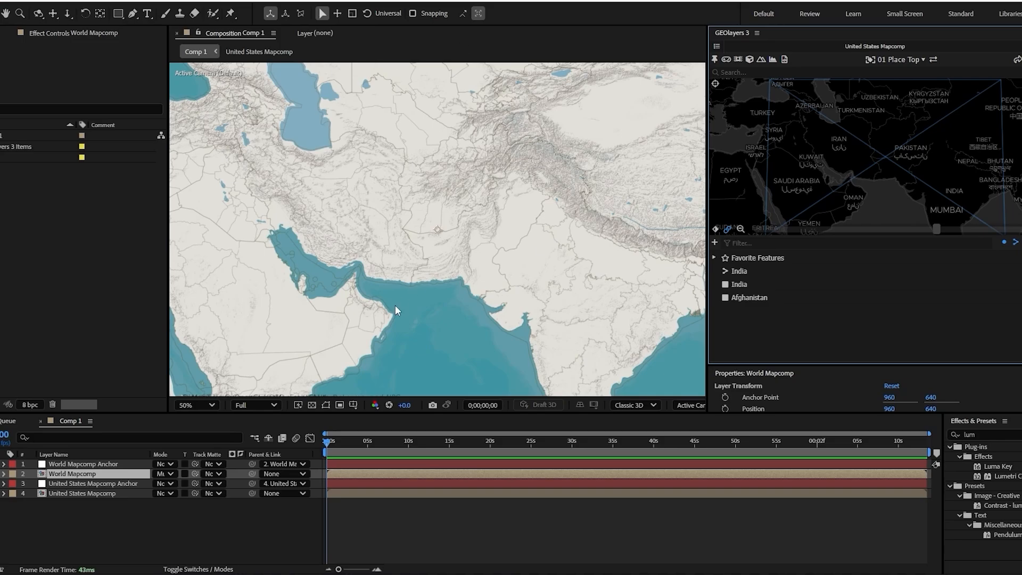
mouse_move(399, 281)
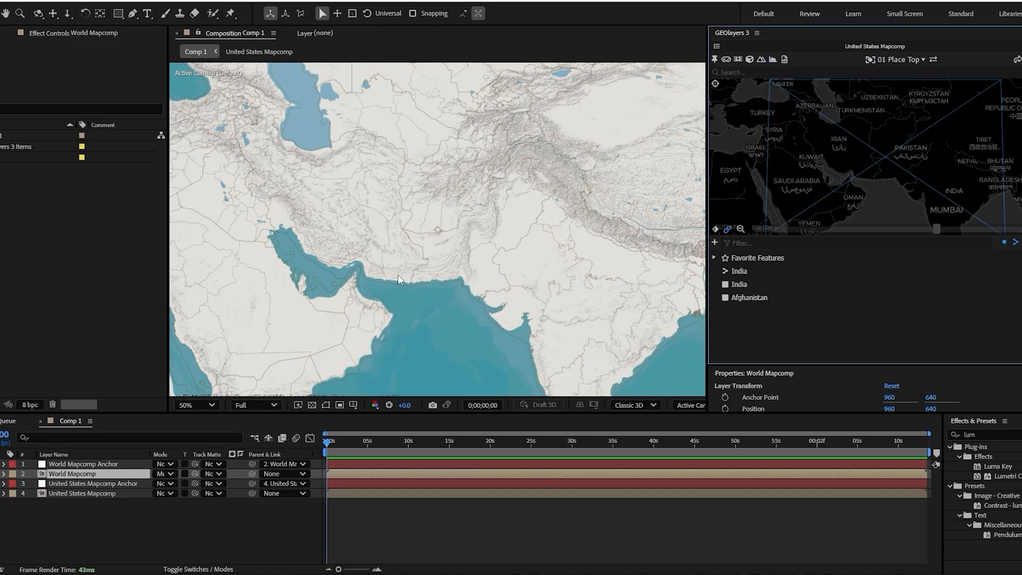
mouse_move(436, 351)
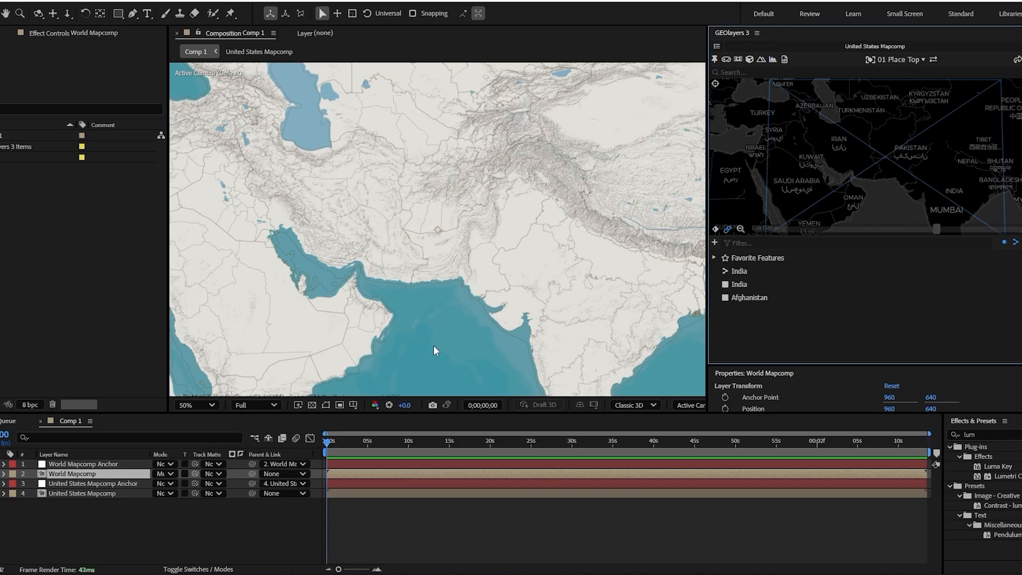
mouse_move(480, 381)
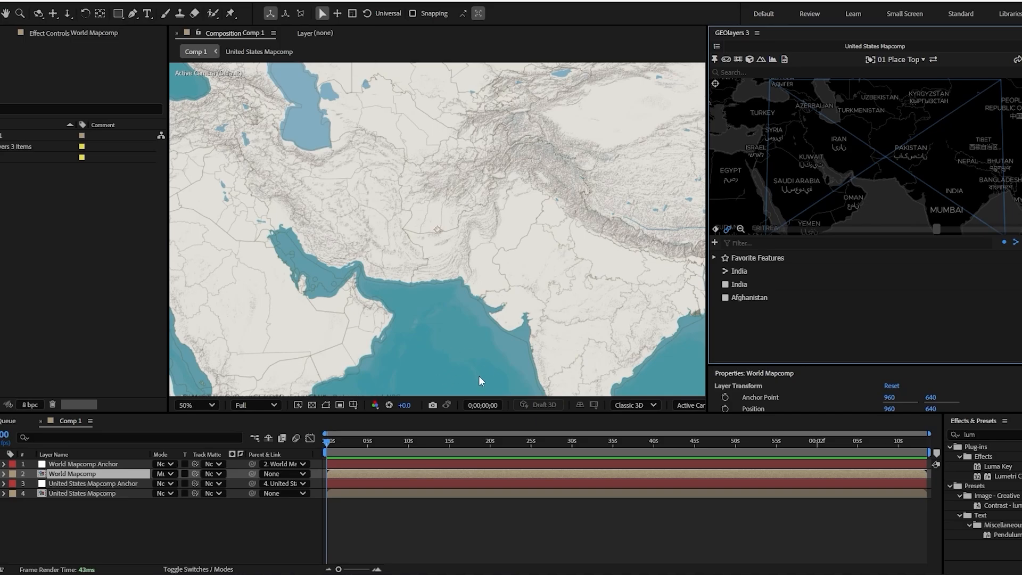
mouse_move(480, 382)
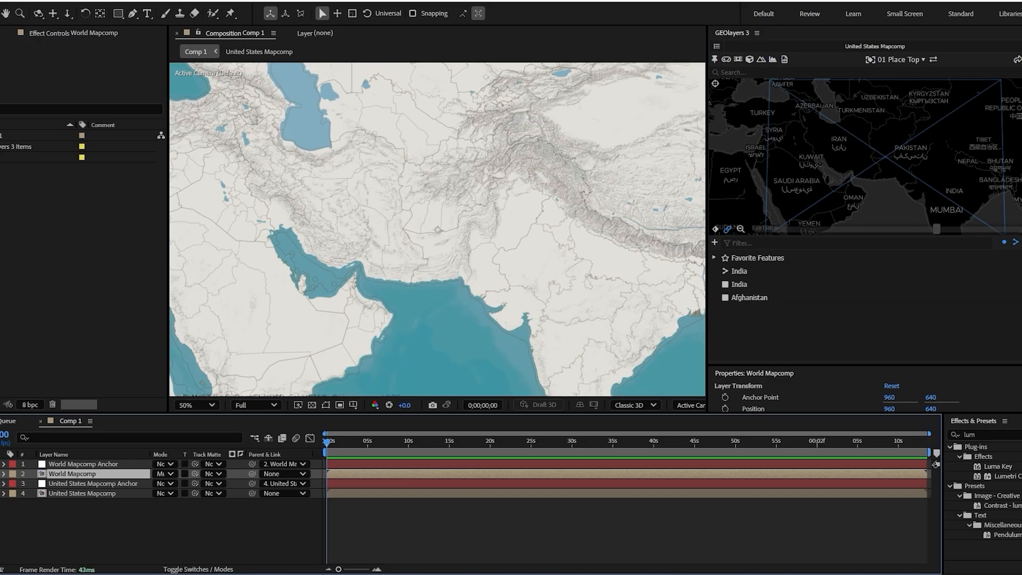
mouse_move(395, 290)
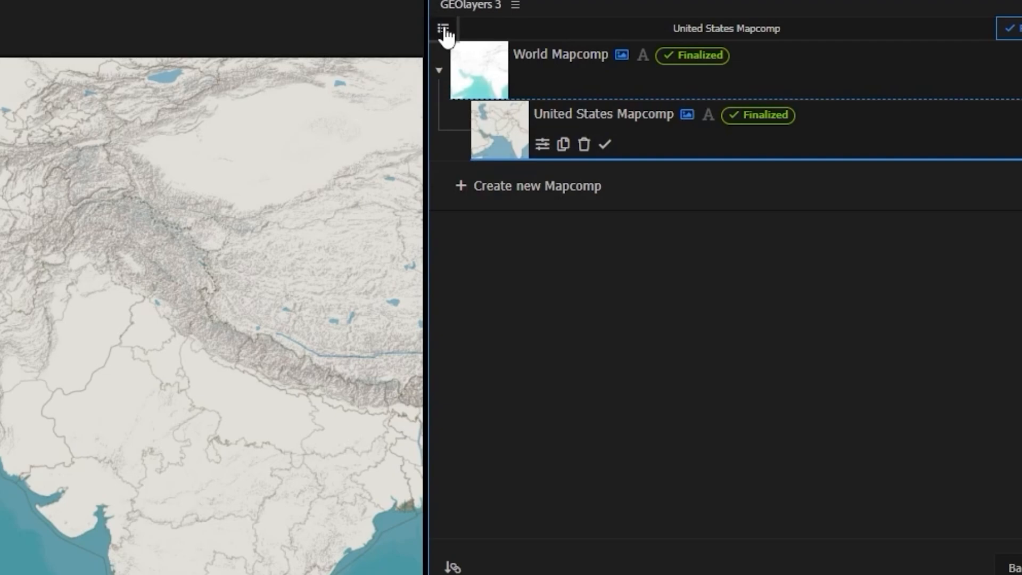
mouse_move(542, 145)
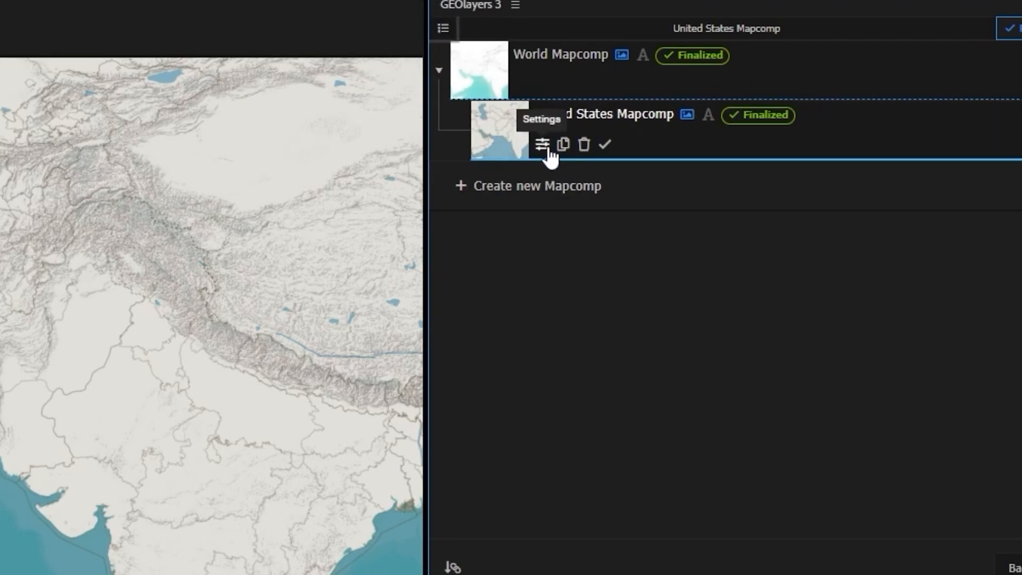
click(541, 144)
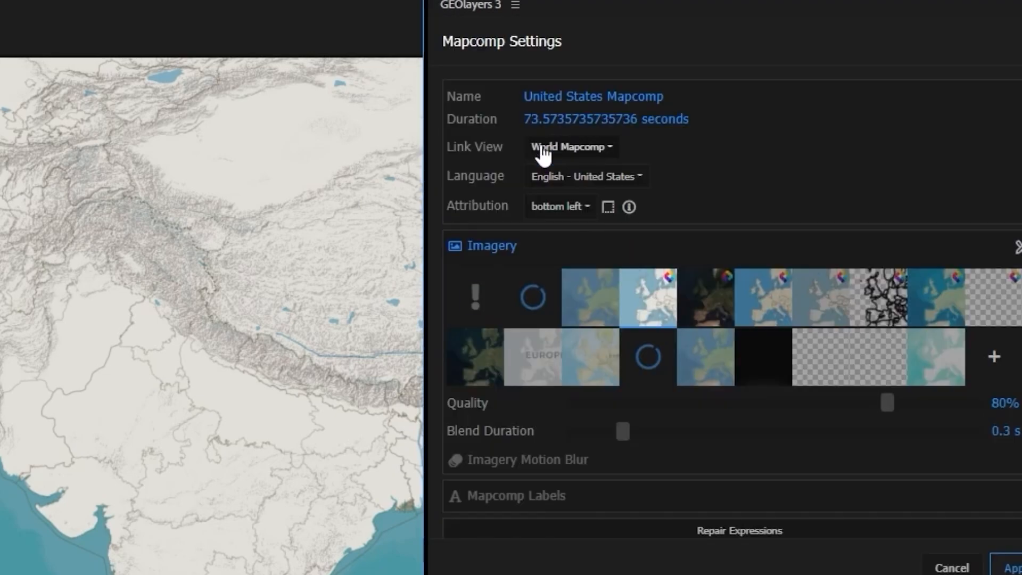
mouse_move(1004, 454)
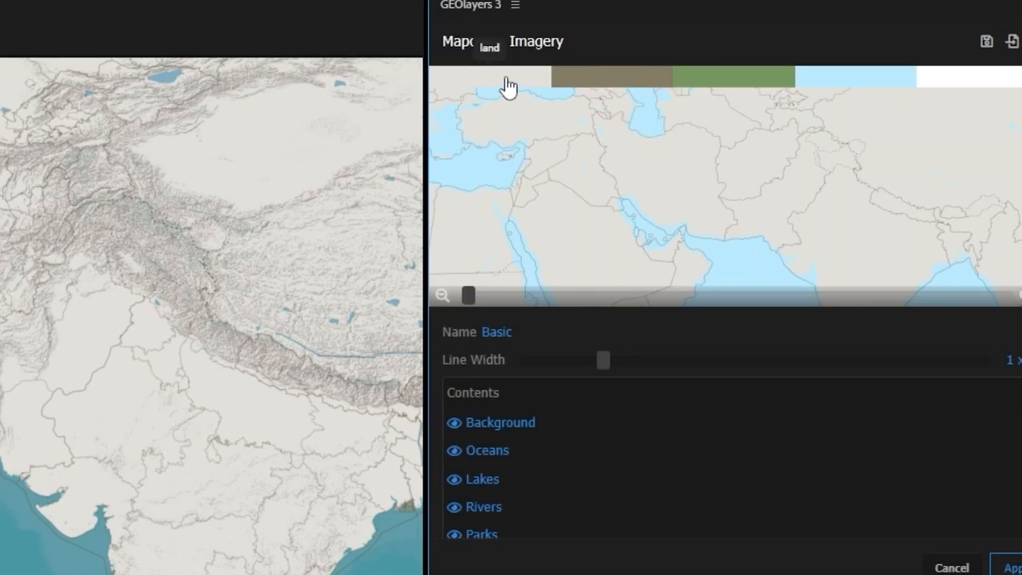
click(606, 76)
text(#e7d7a8)
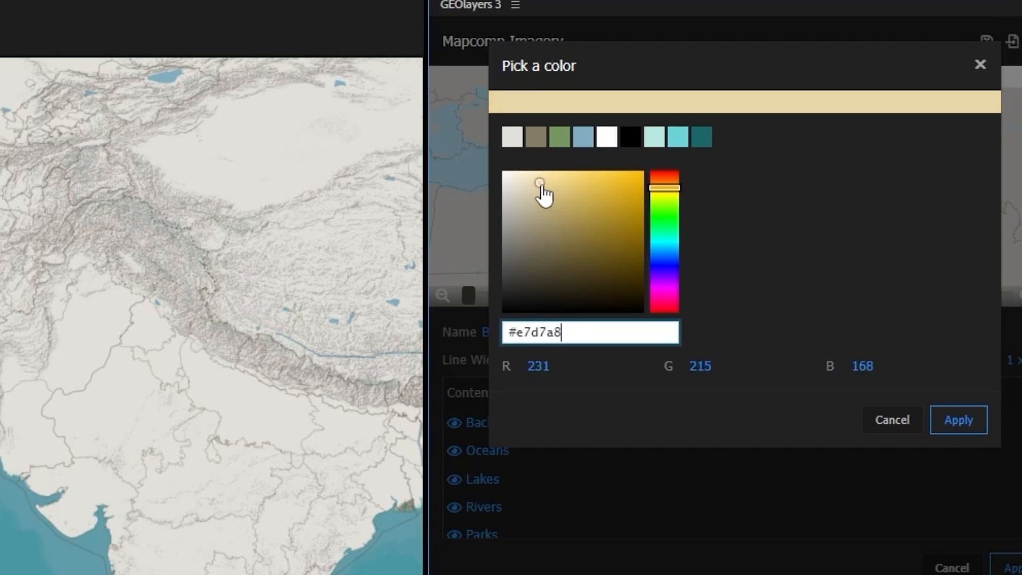
click(958, 419)
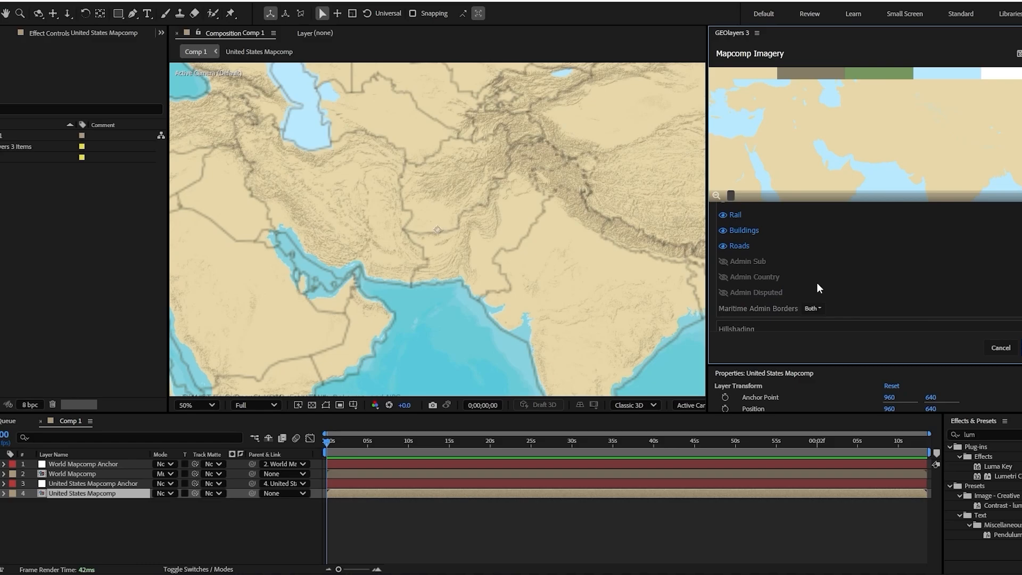
scroll(down, 3)
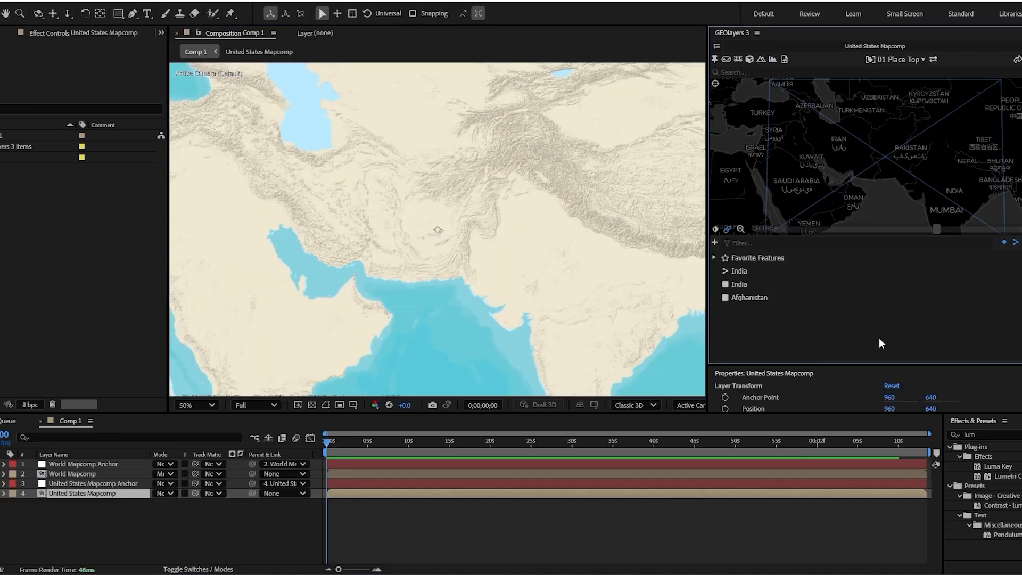
mouse_move(831, 122)
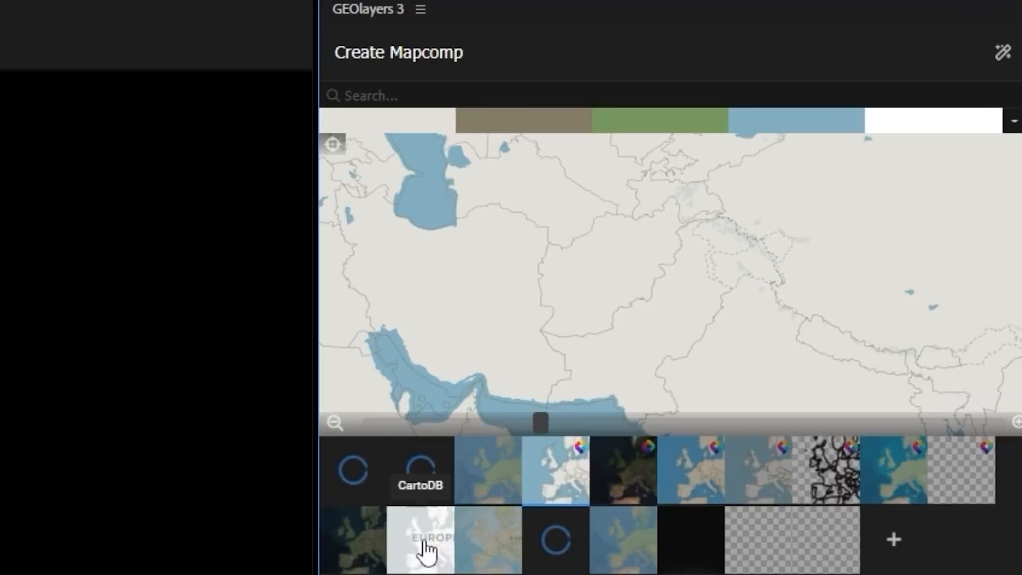
Preview CartoDB's Voyager, Dark Matter and Dark Matter No Labels styles.
click(421, 470)
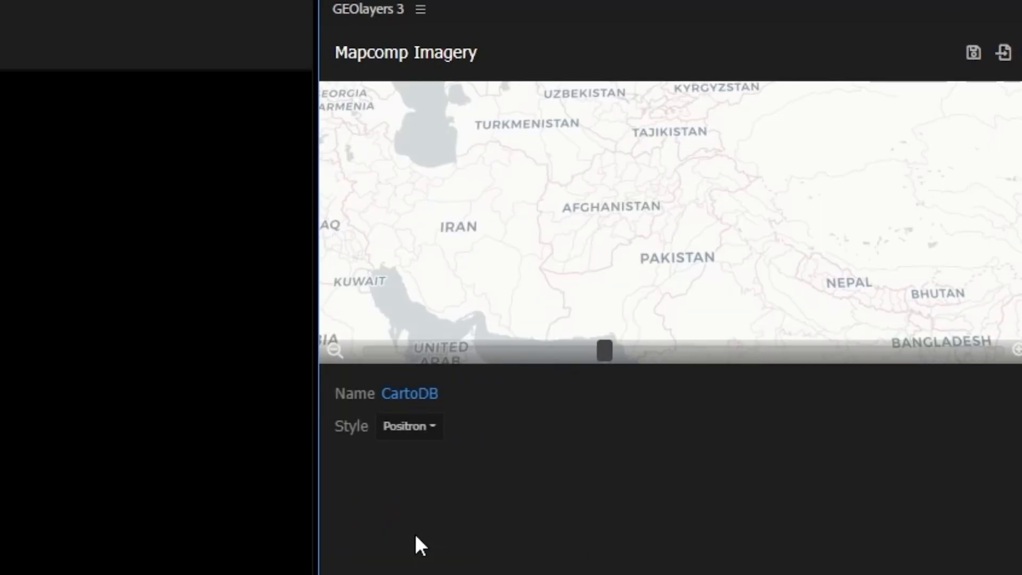
mouse_move(465, 478)
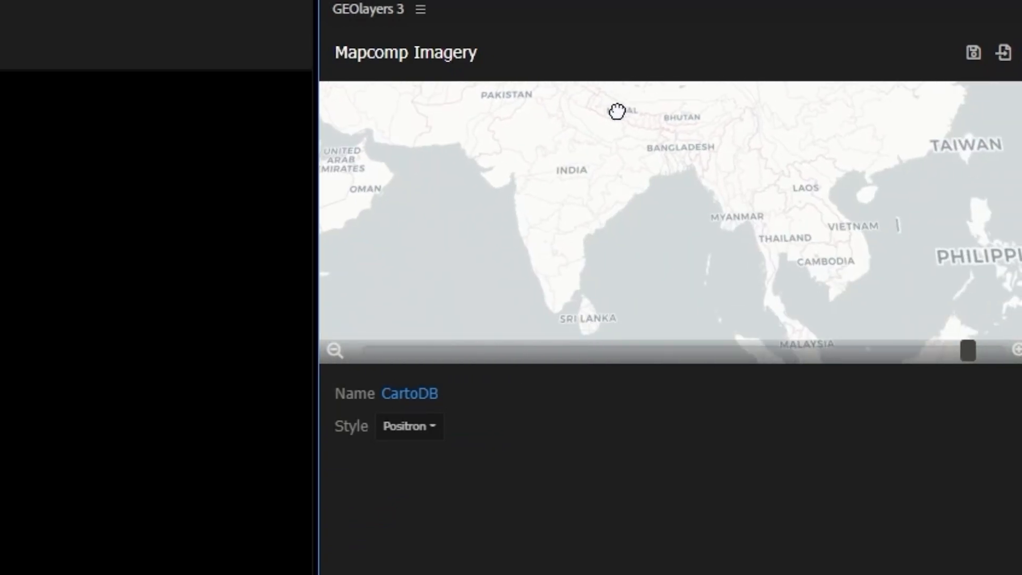
click(409, 426)
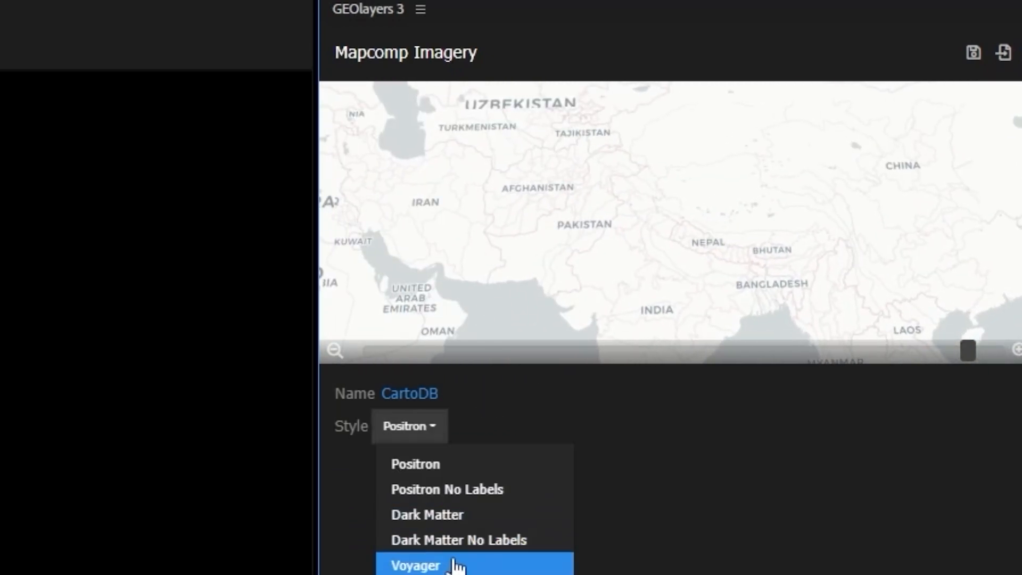
click(415, 565)
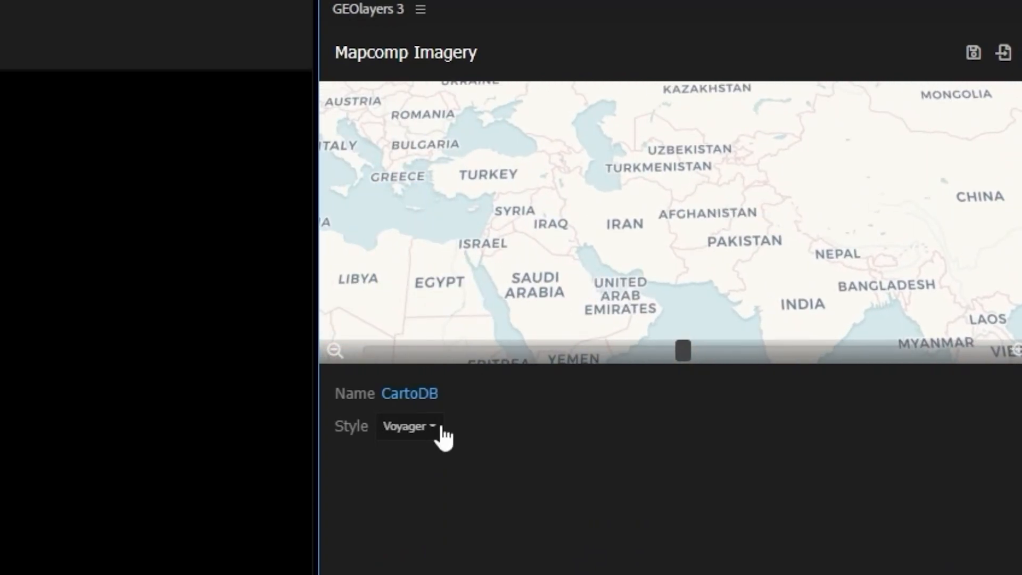
click(409, 426)
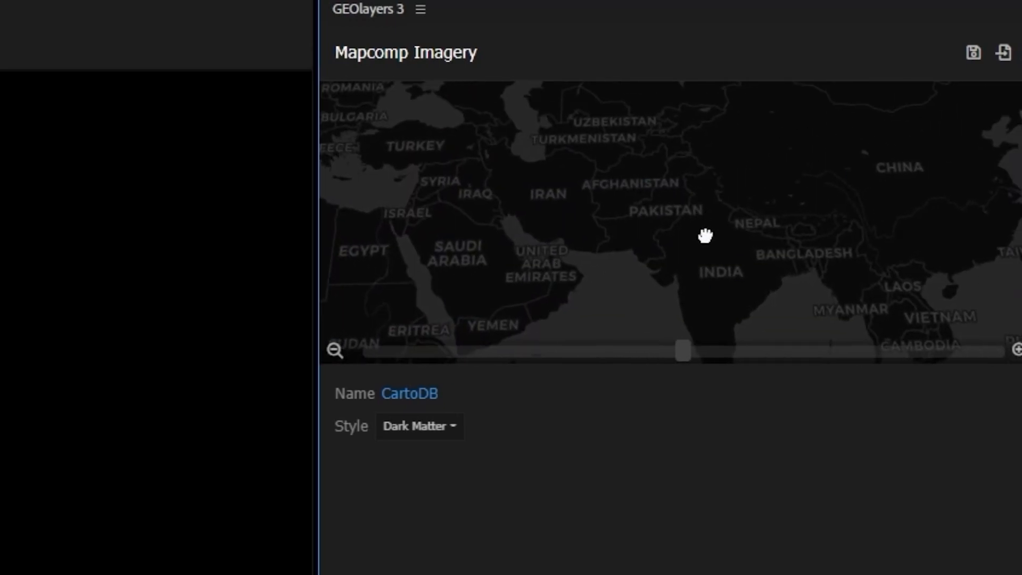
click(445, 426)
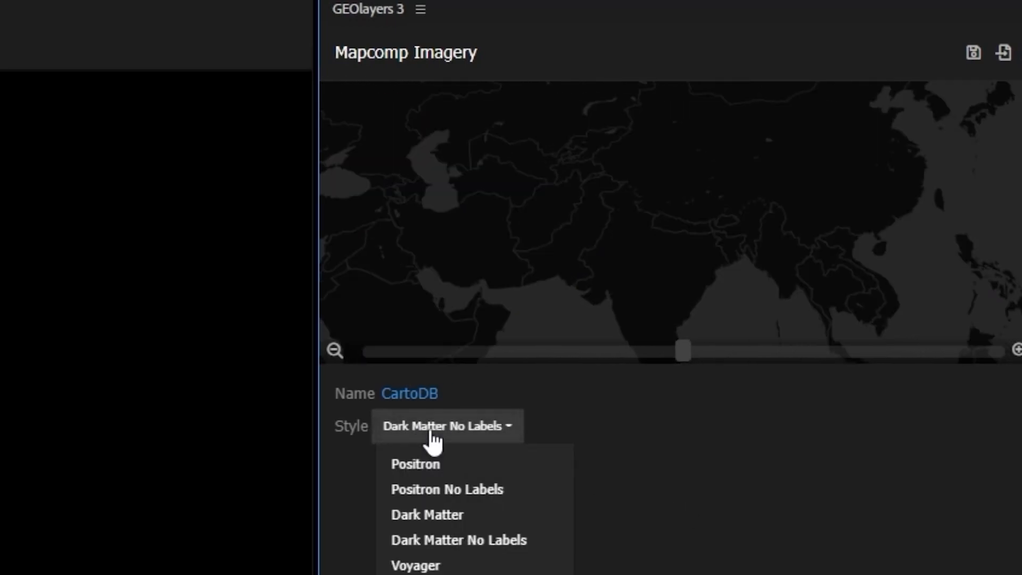
mouse_move(459, 540)
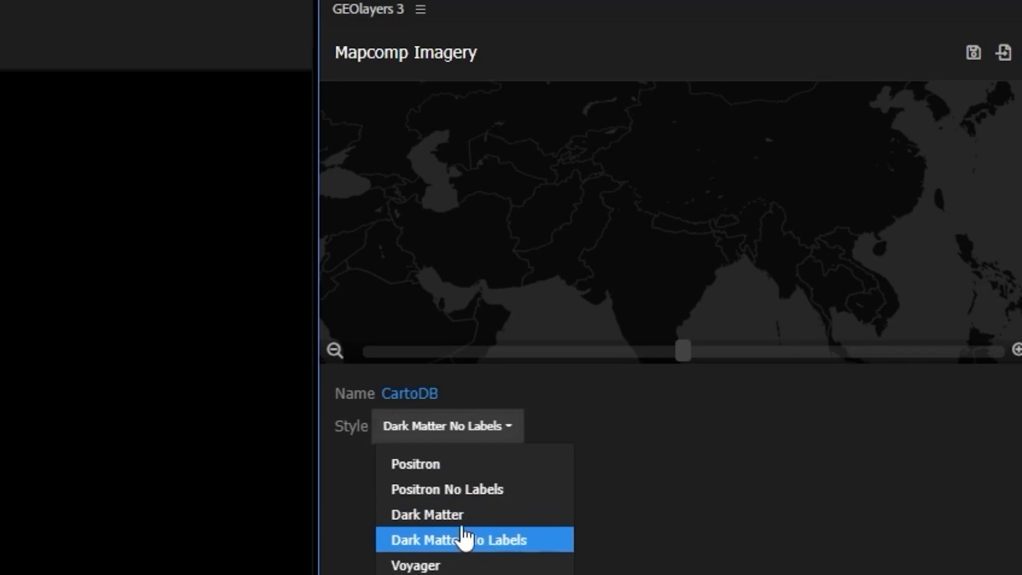
click(428, 514)
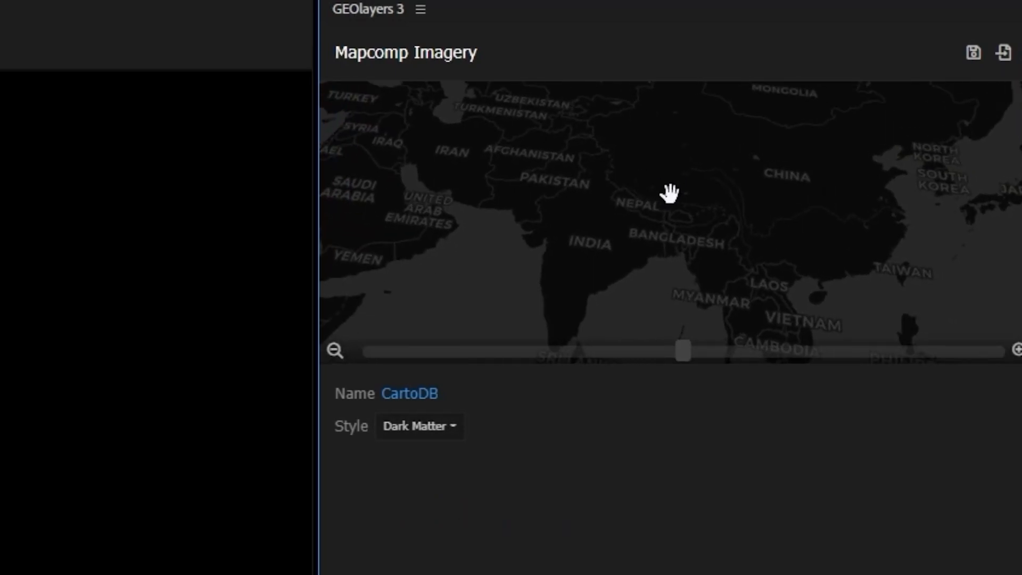
click(418, 426)
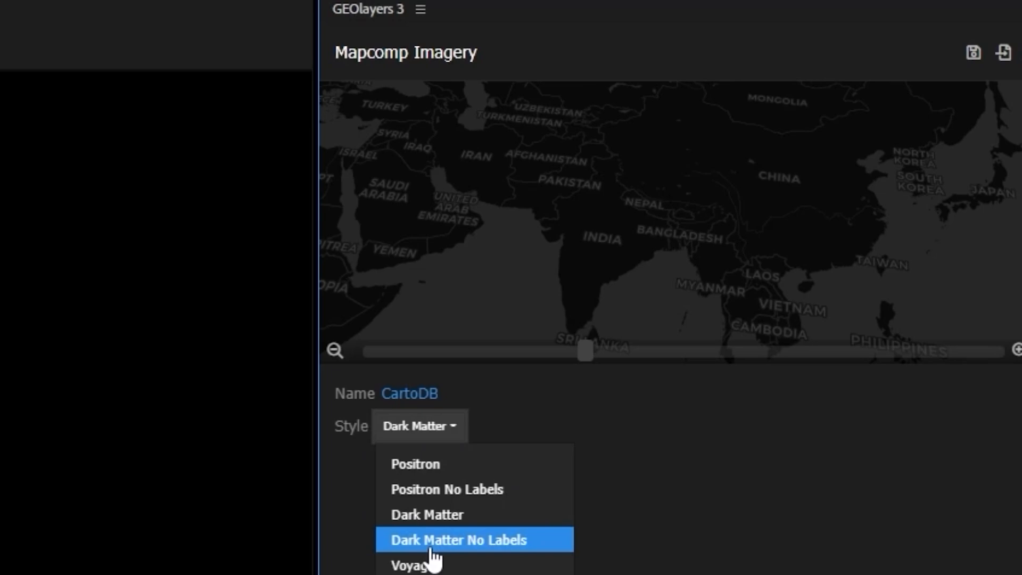
click(459, 540)
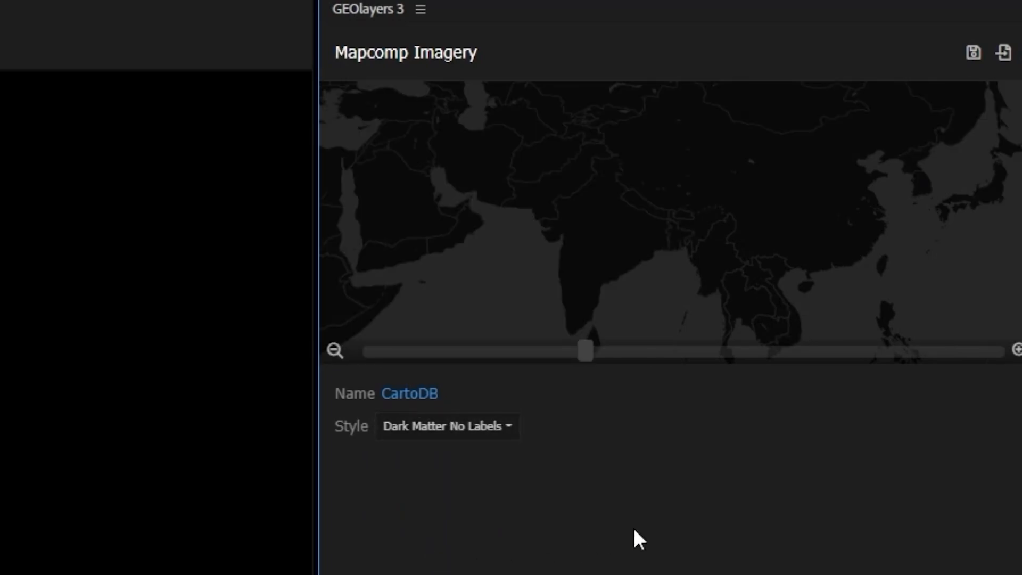
mouse_move(522, 266)
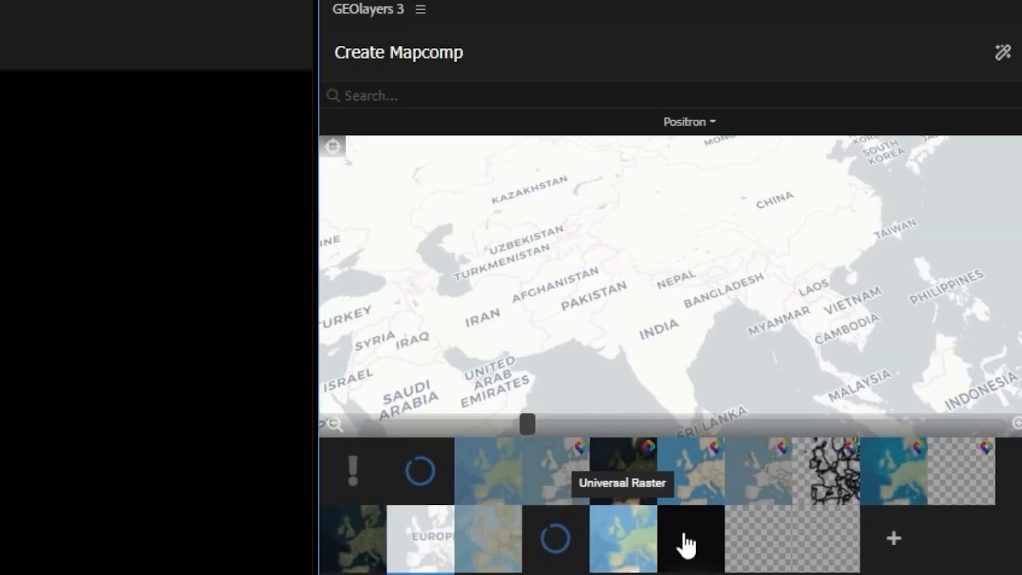
mouse_move(929, 479)
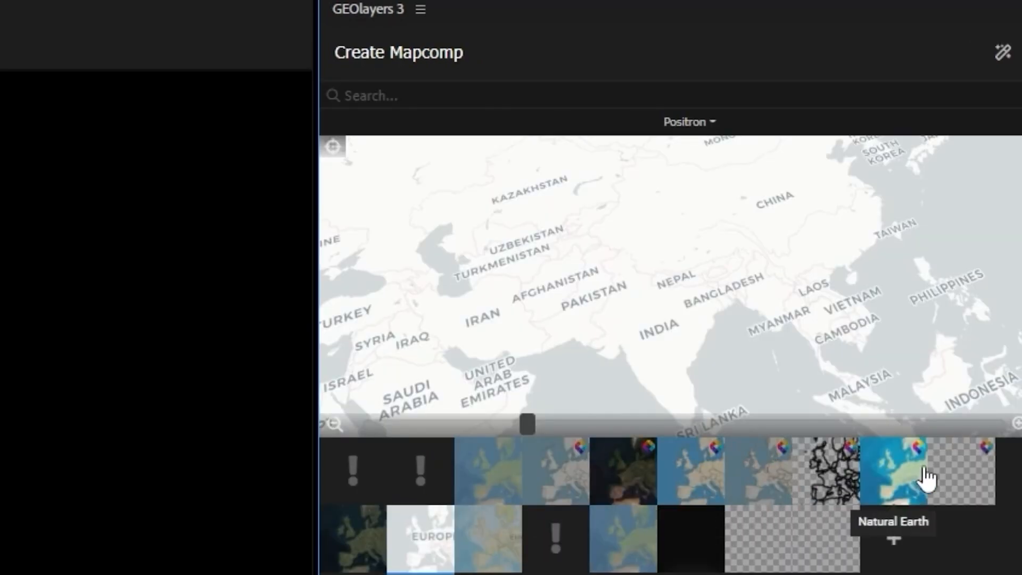
mouse_move(466, 482)
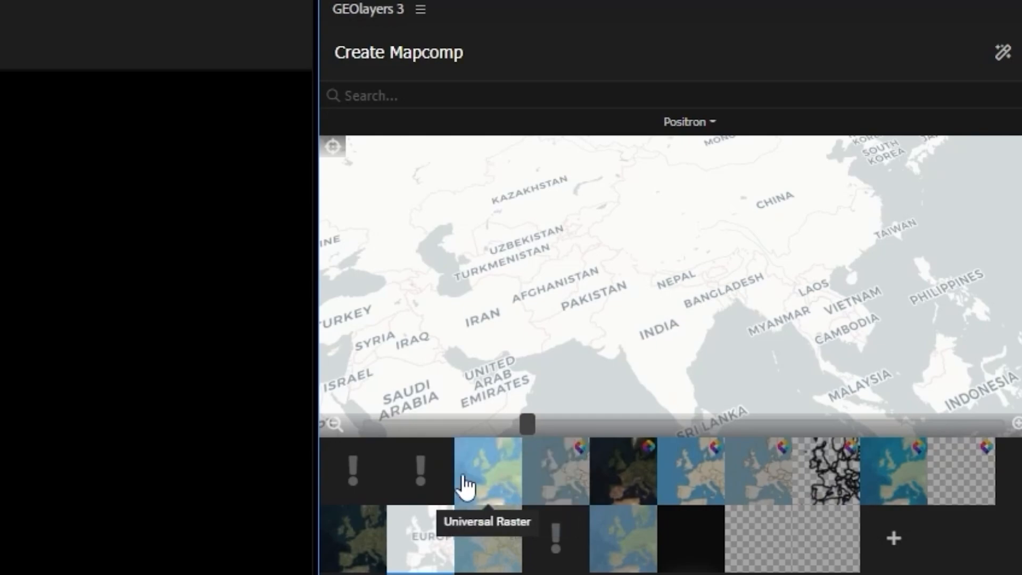
mouse_move(489, 544)
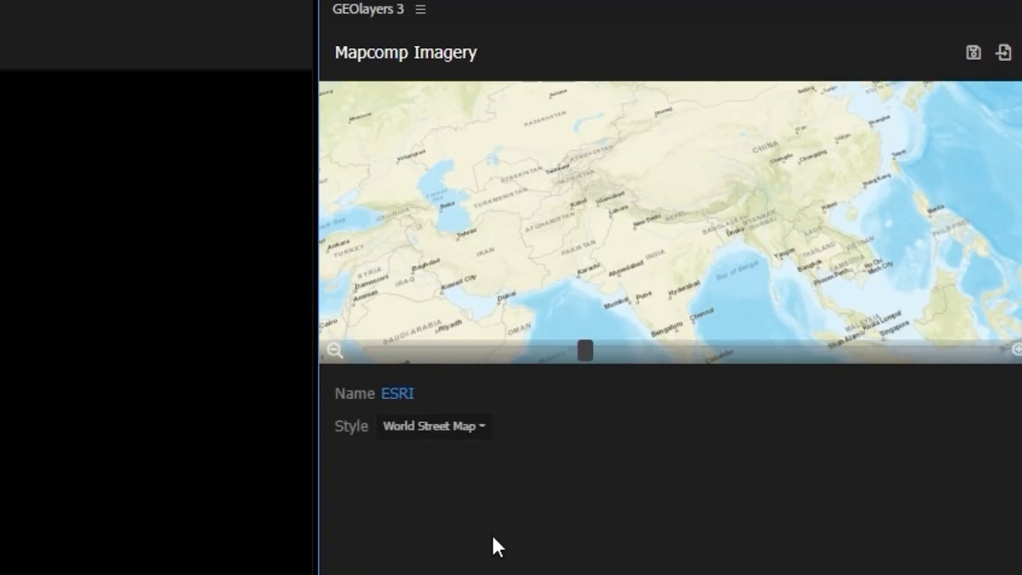
Preview ESRI World Shaded Relief and World Physical, then choose National Geographic.
click(432, 426)
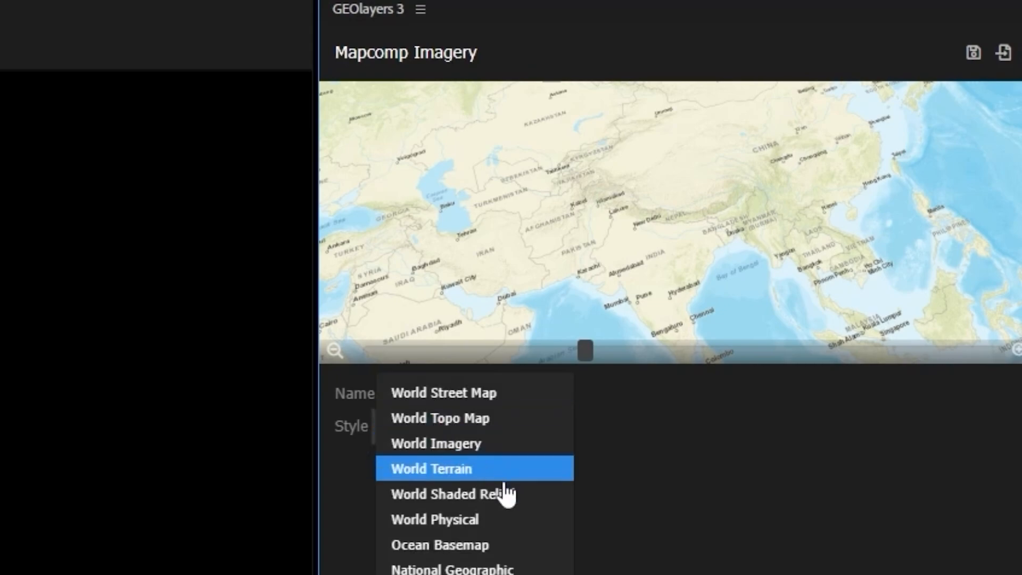
click(450, 493)
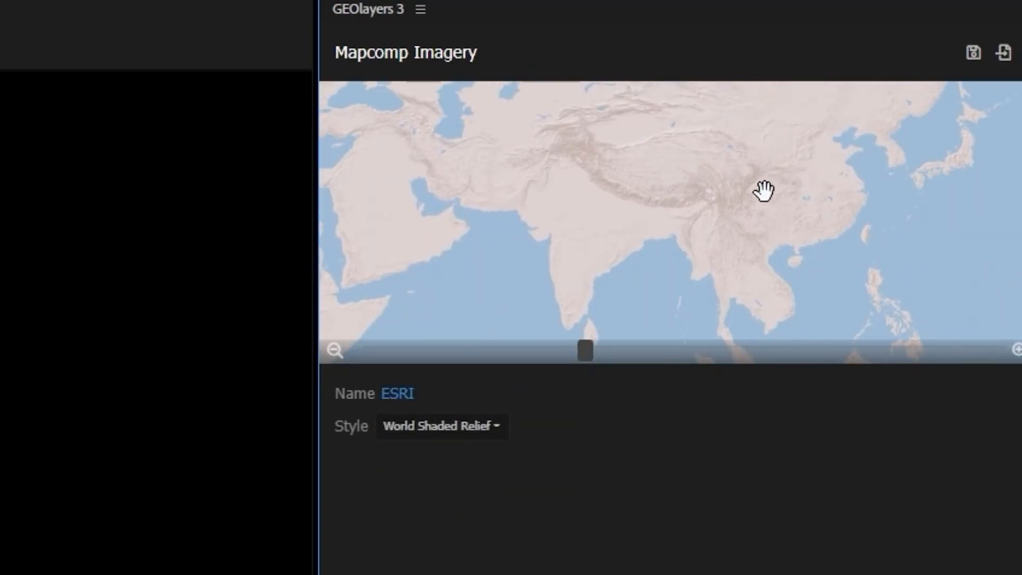
click(441, 426)
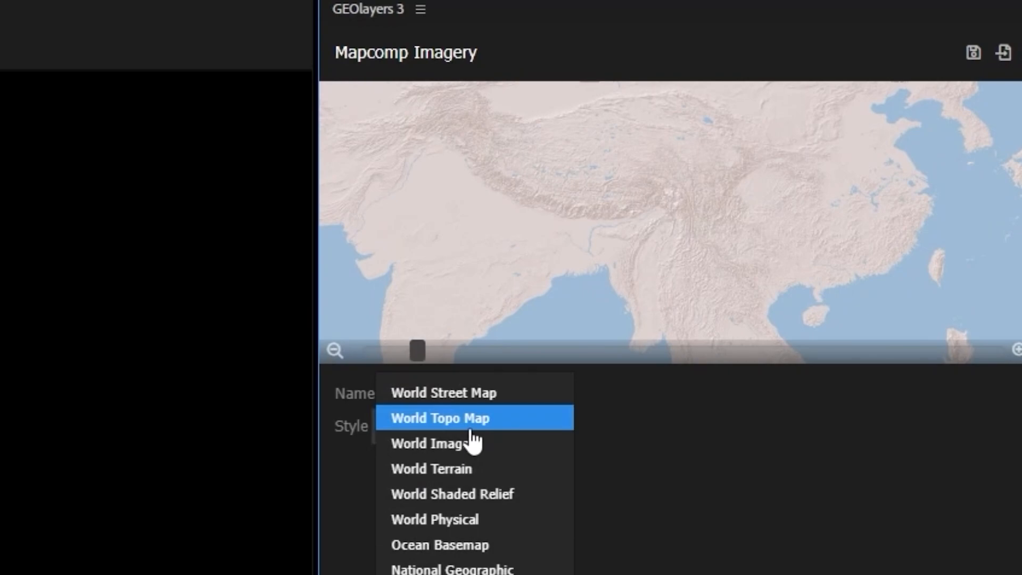
click(434, 519)
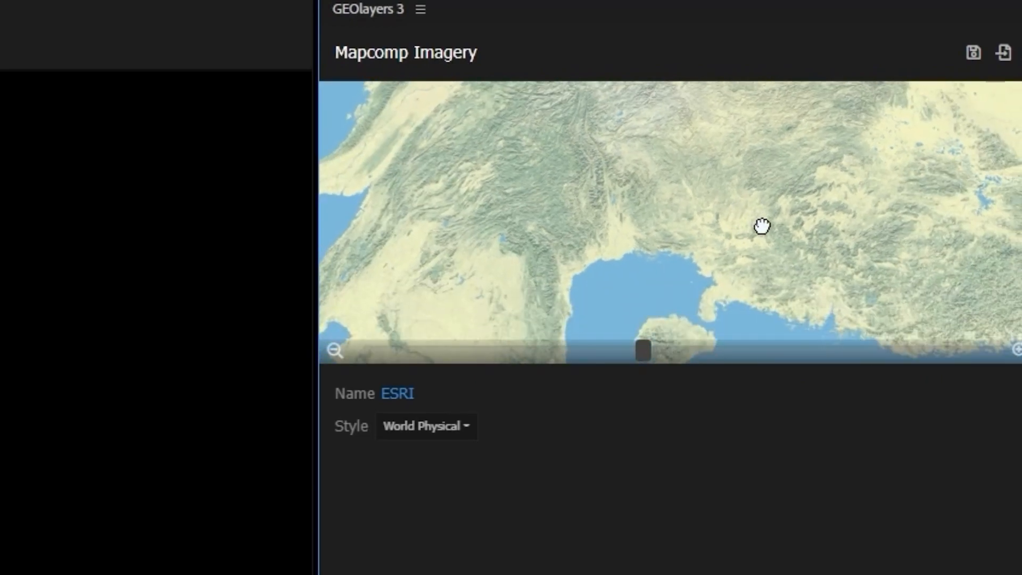
click(426, 427)
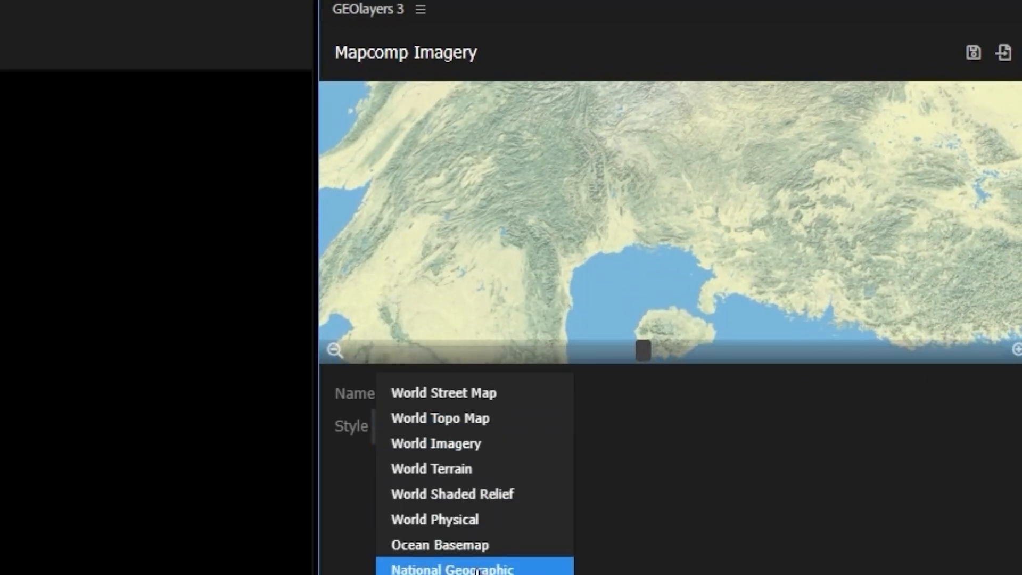
click(451, 568)
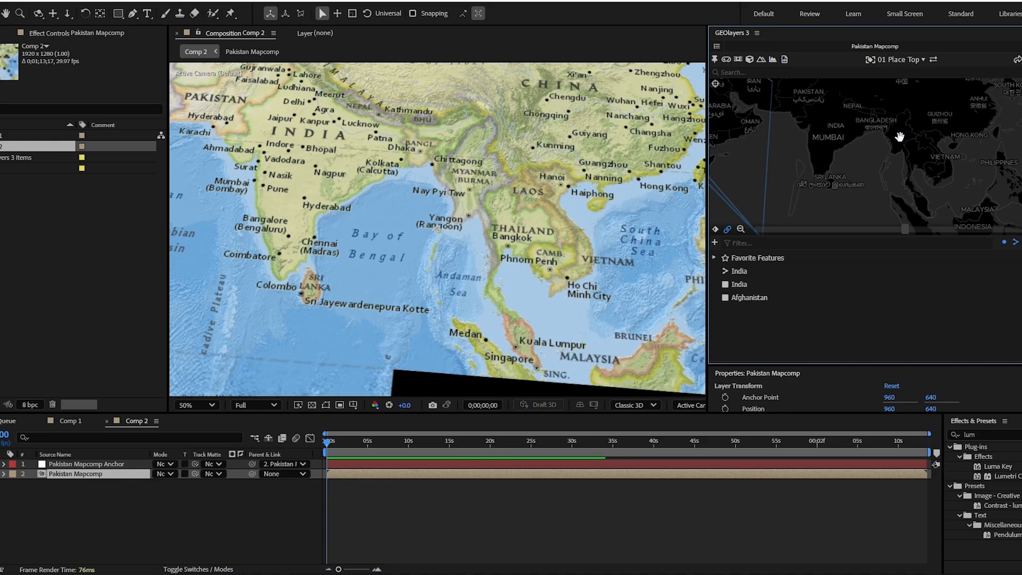
mouse_move(902, 129)
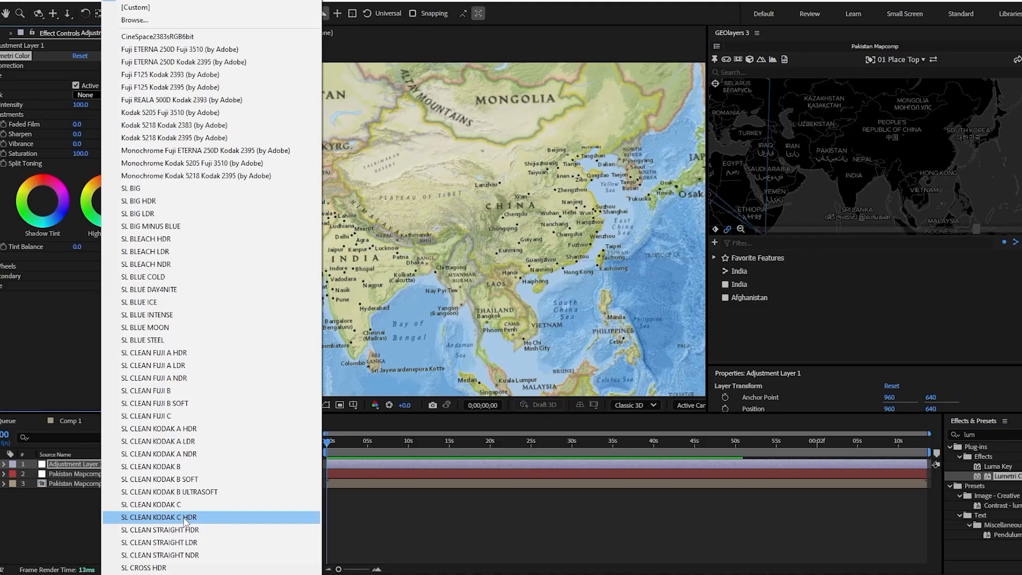
mouse_move(180, 49)
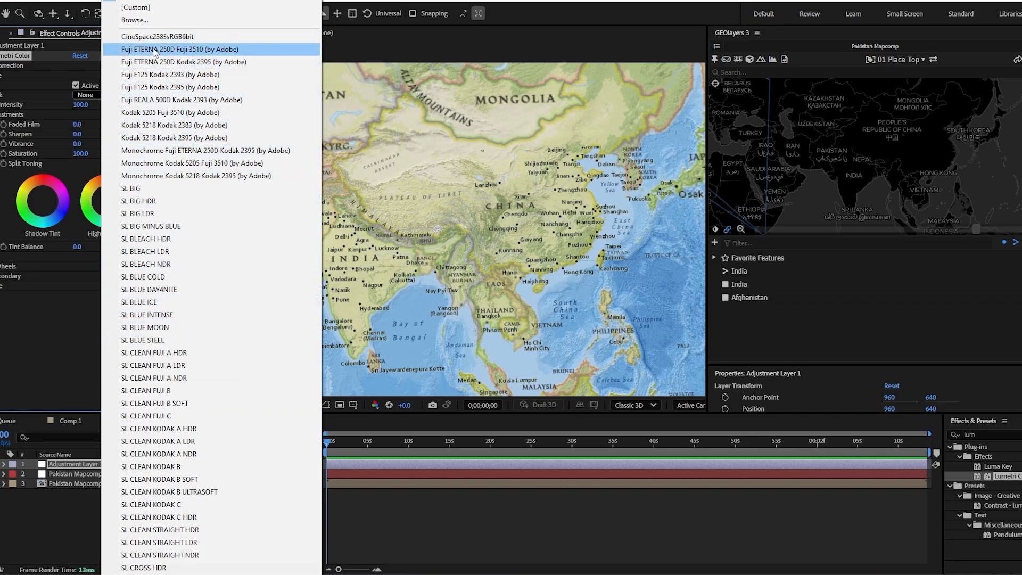
mouse_move(156, 36)
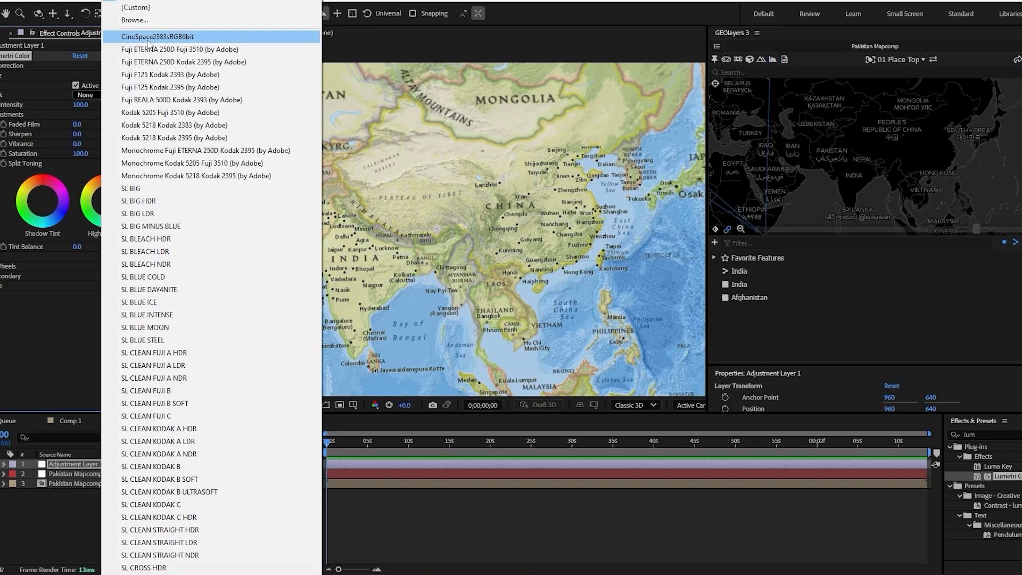
Try the CineSpace2383sRGB6bit and SL BLEACH HDR Lumetri looks on the map.
click(156, 36)
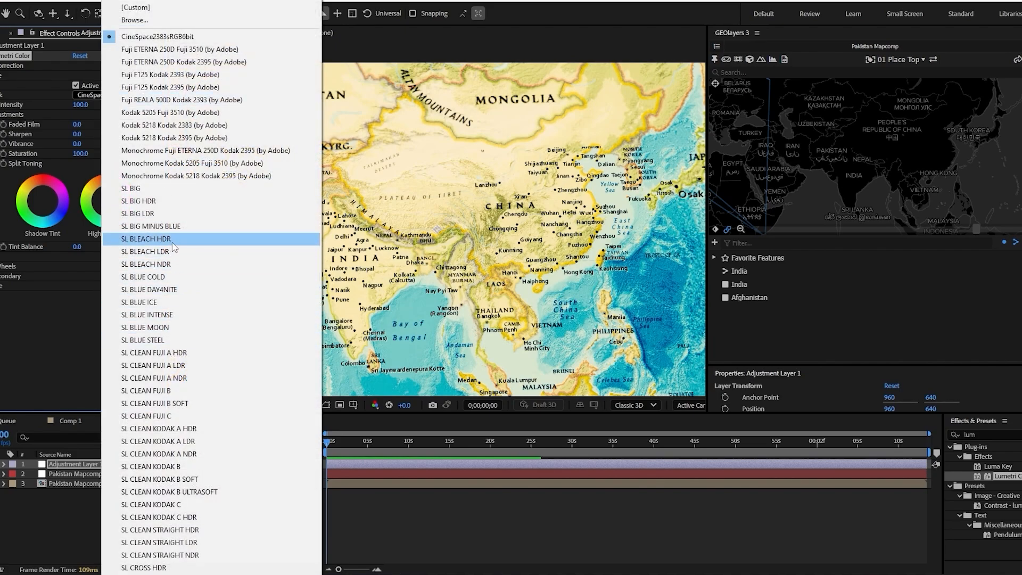
click(146, 239)
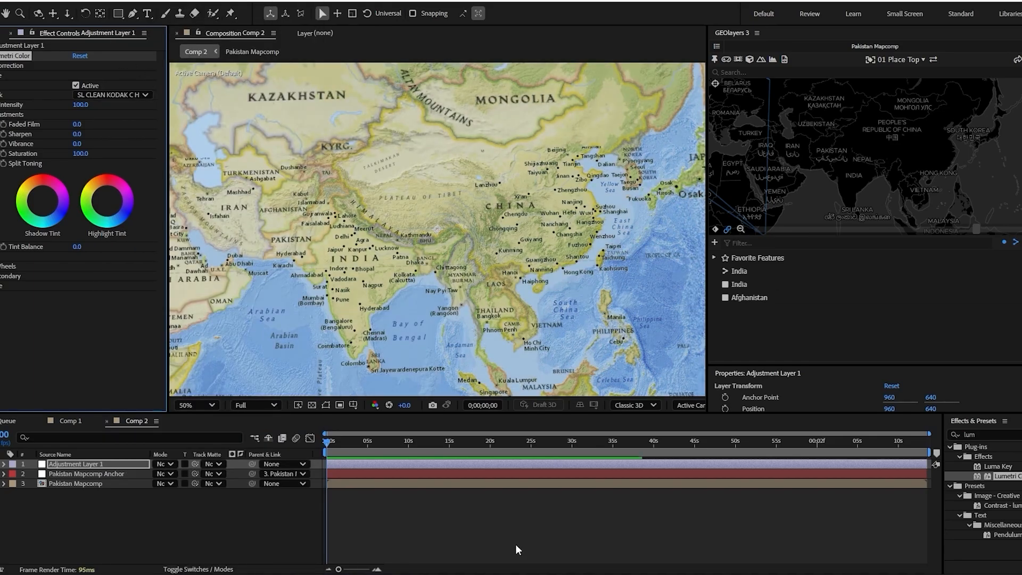
mouse_move(539, 189)
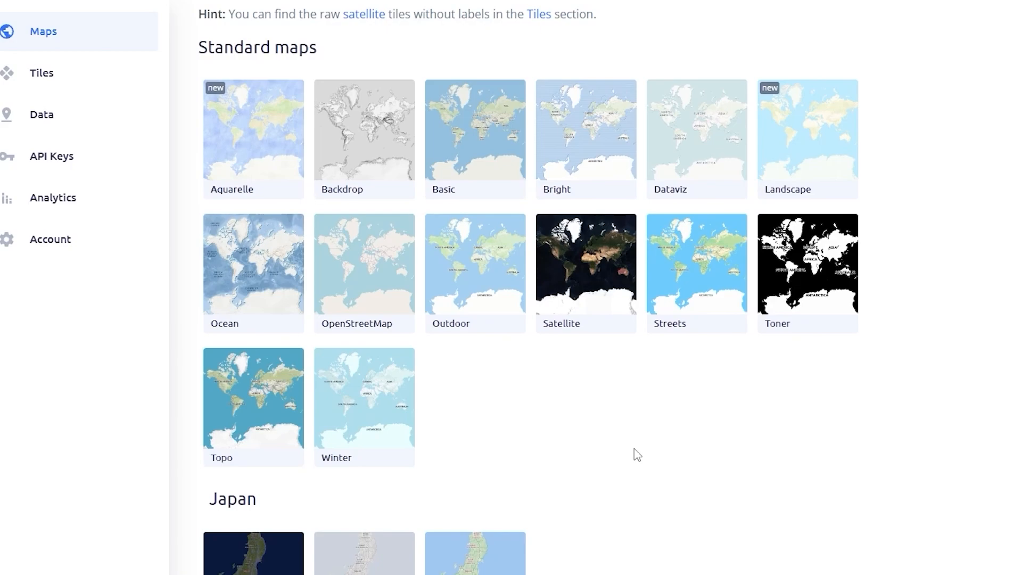
mouse_move(200, 47)
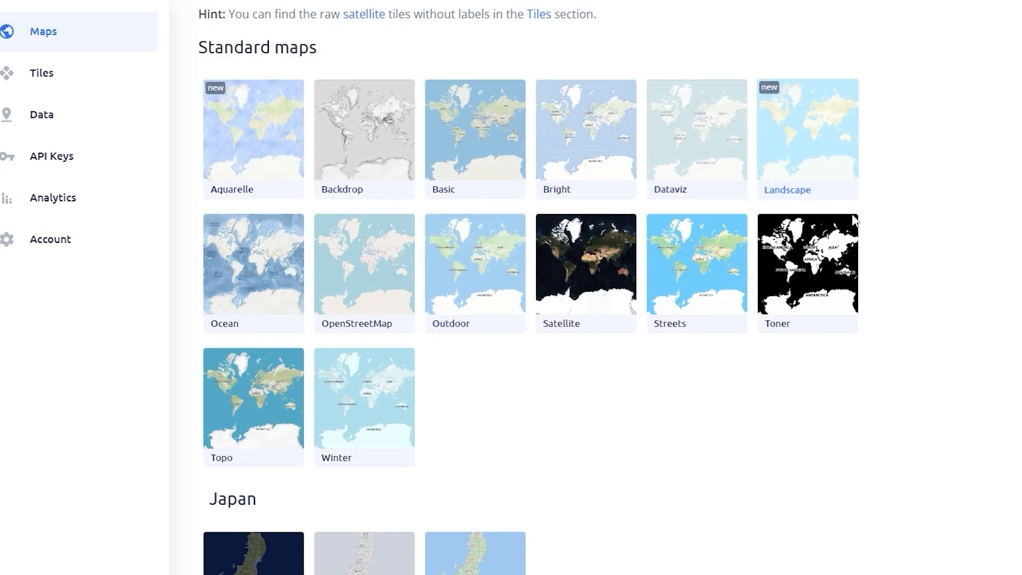
mouse_move(478, 458)
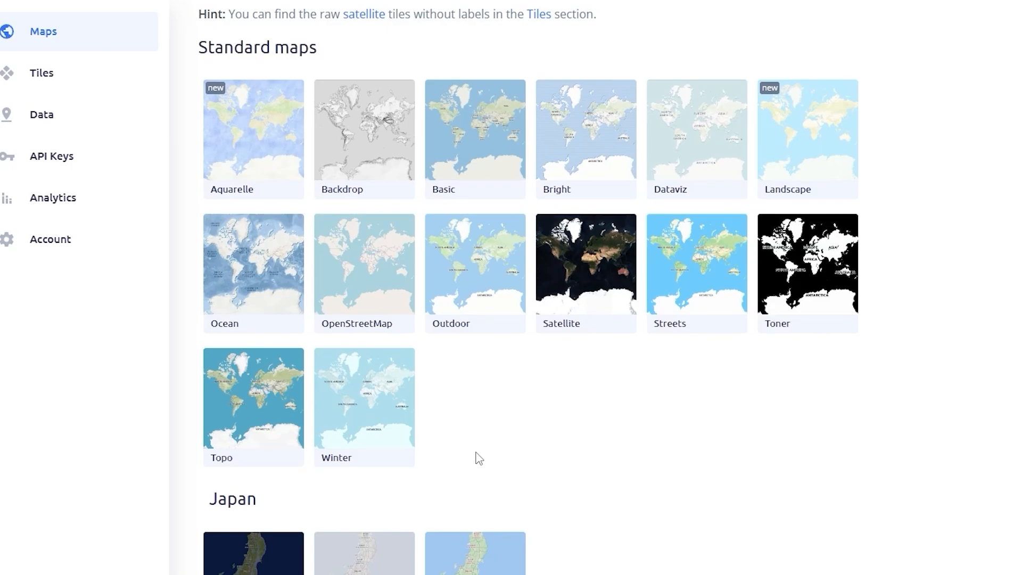
Open the Basic map from the Standard maps gallery.
click(475, 136)
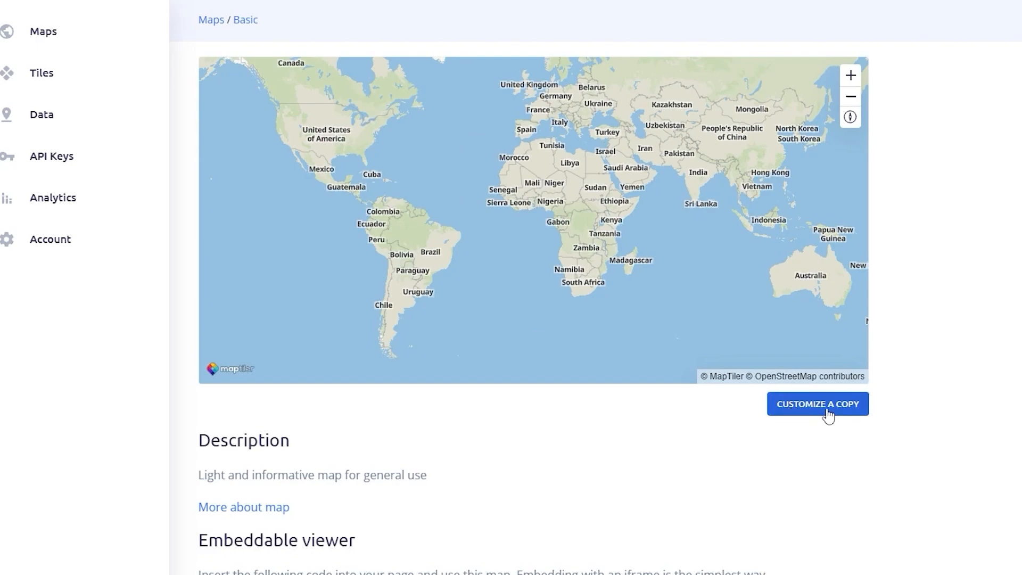
Customize a copy of Basic and browse MapTiler Planet layers without adding one.
click(818, 404)
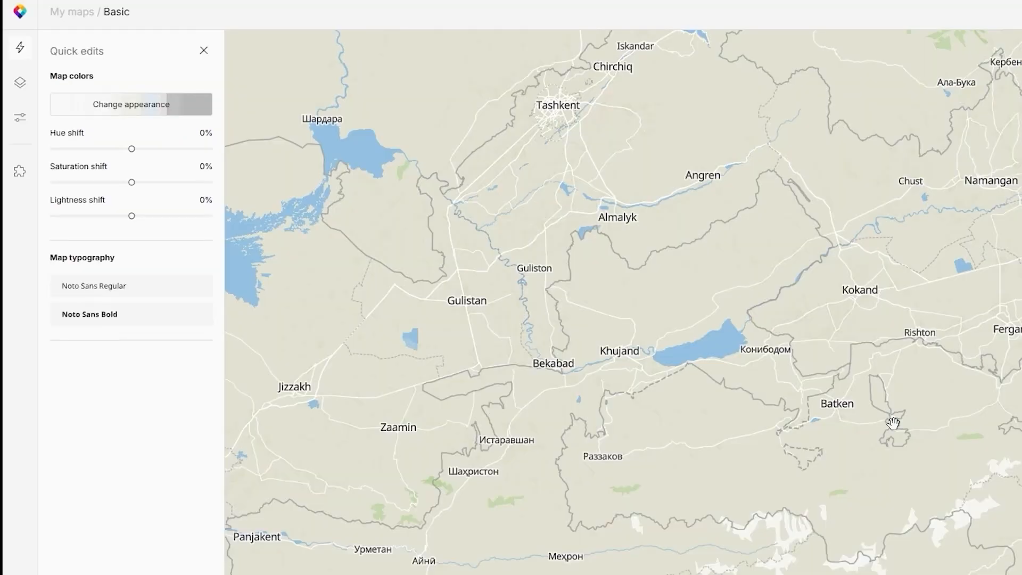
click(19, 81)
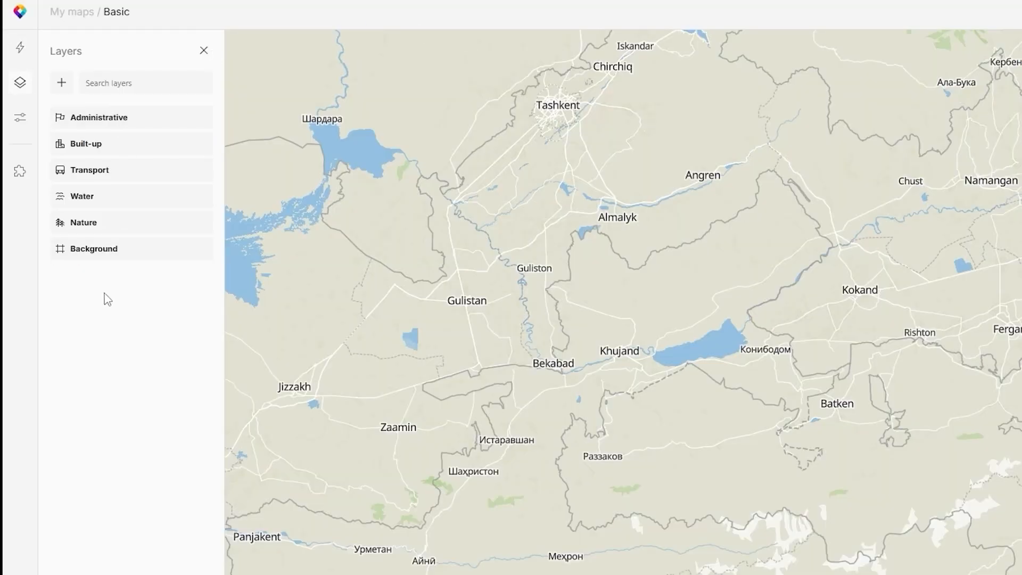
click(61, 82)
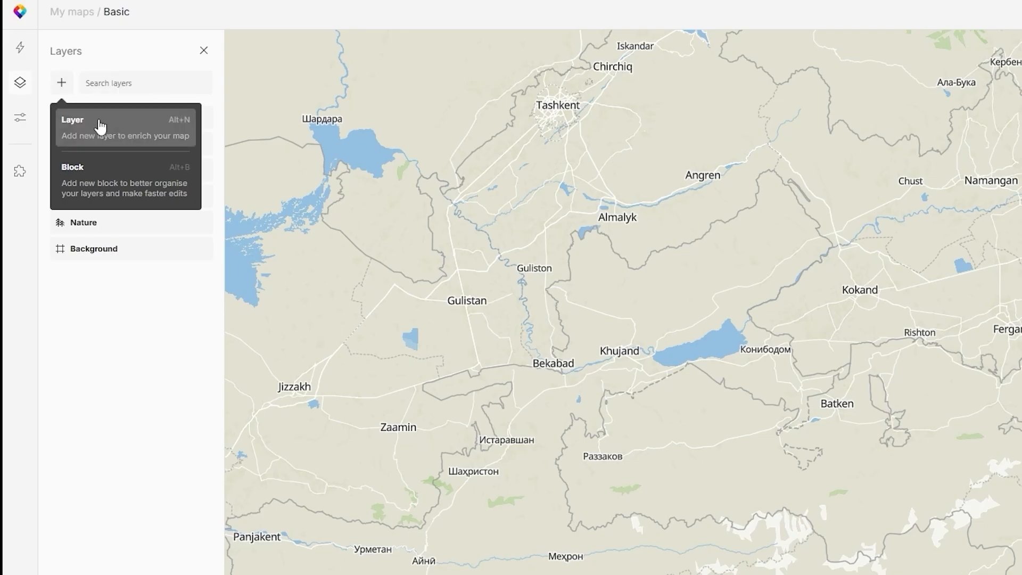
click(98, 120)
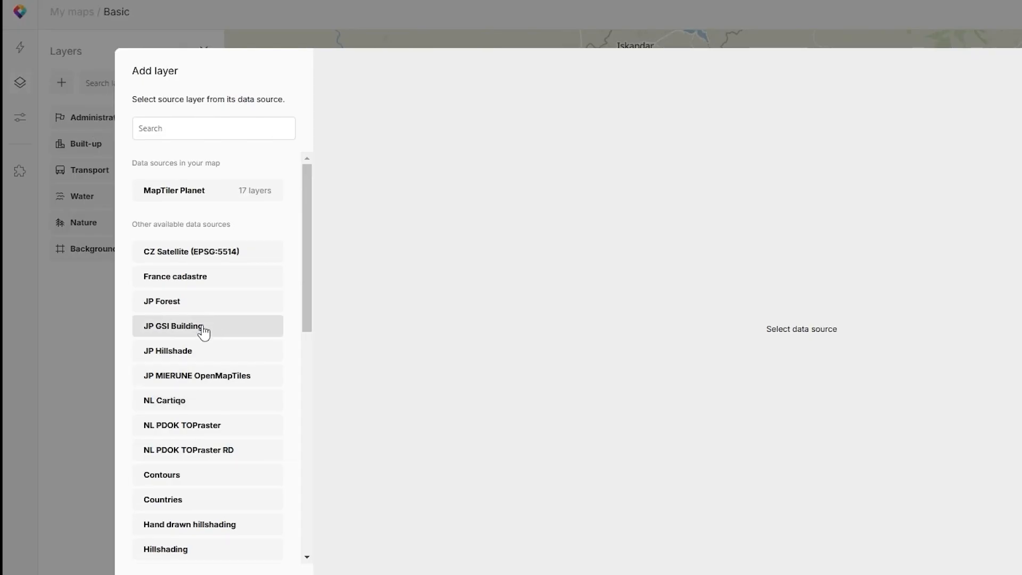
click(207, 189)
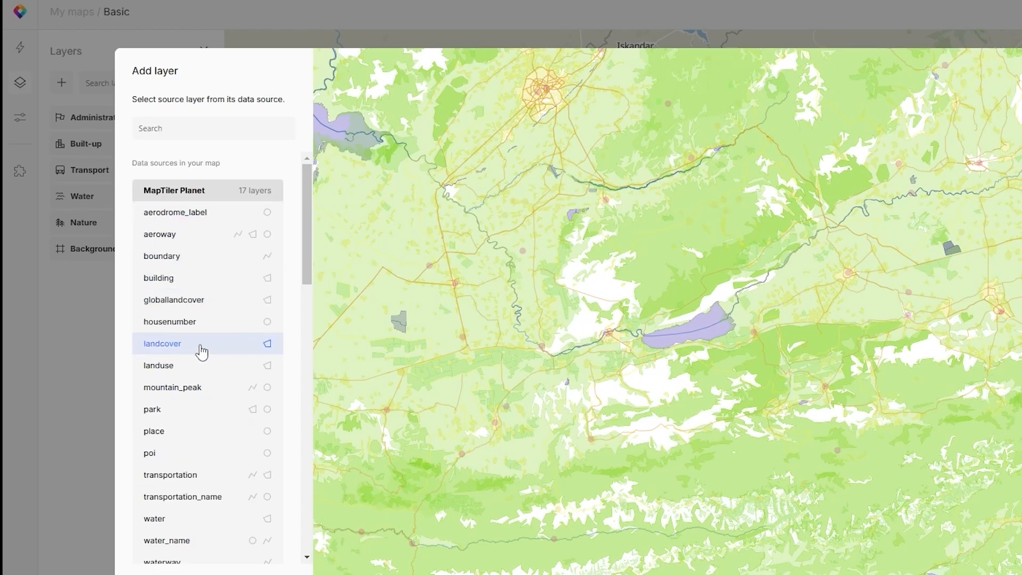
click(204, 50)
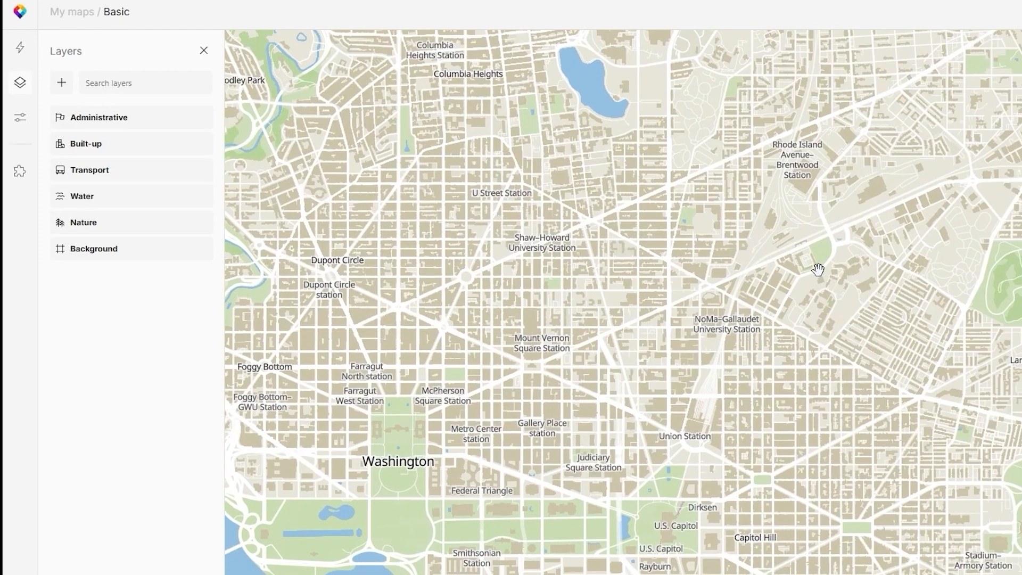
mouse_move(793, 457)
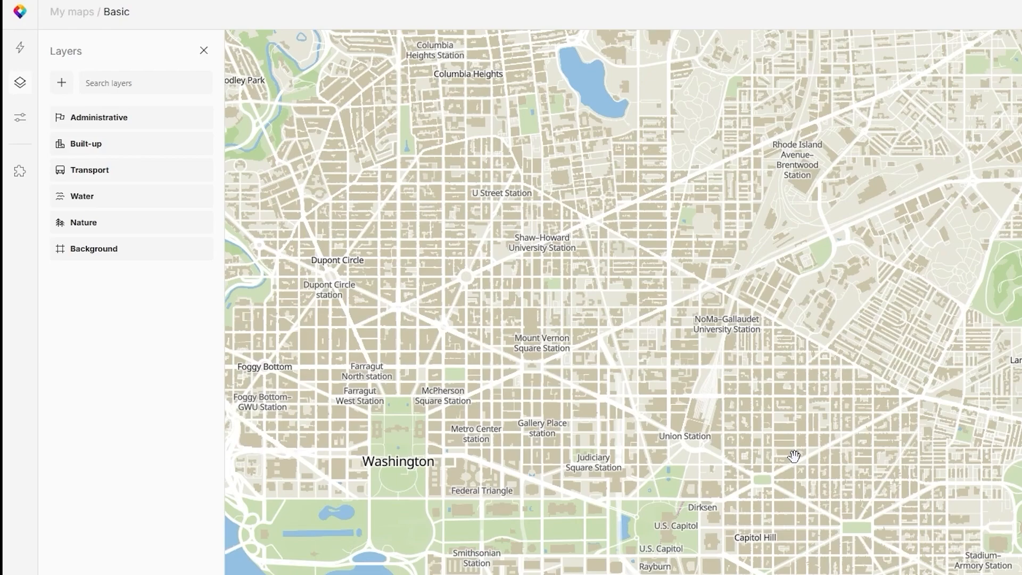
Colour railways #FF0000, hide road and airport labels, and set road opacity 40%.
click(90, 169)
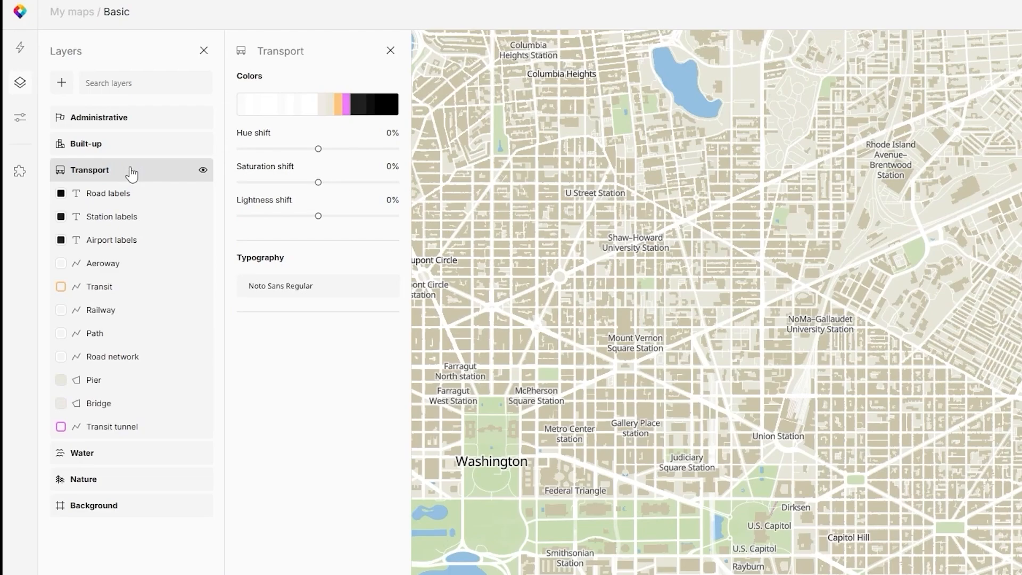
click(101, 310)
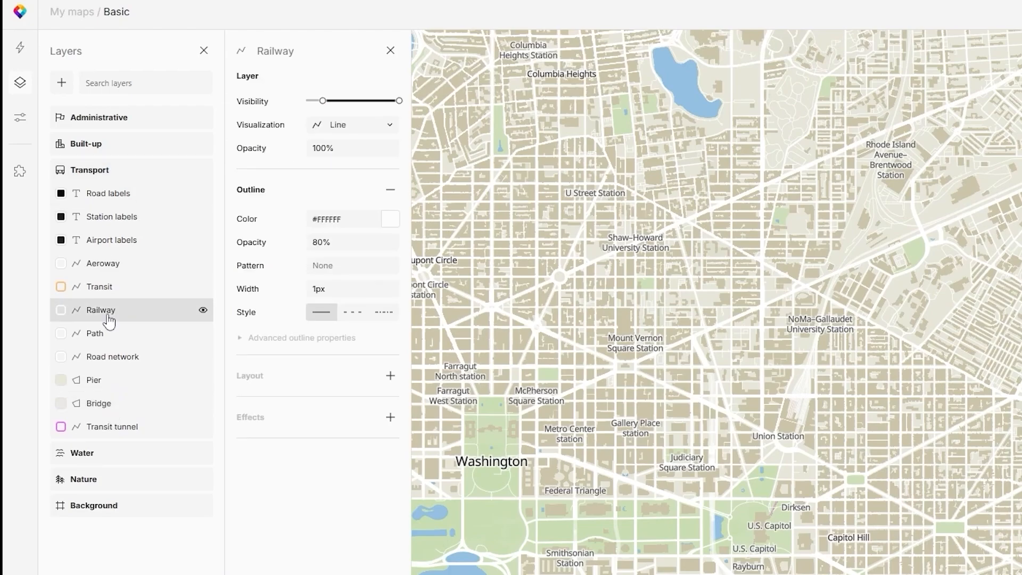
click(389, 219)
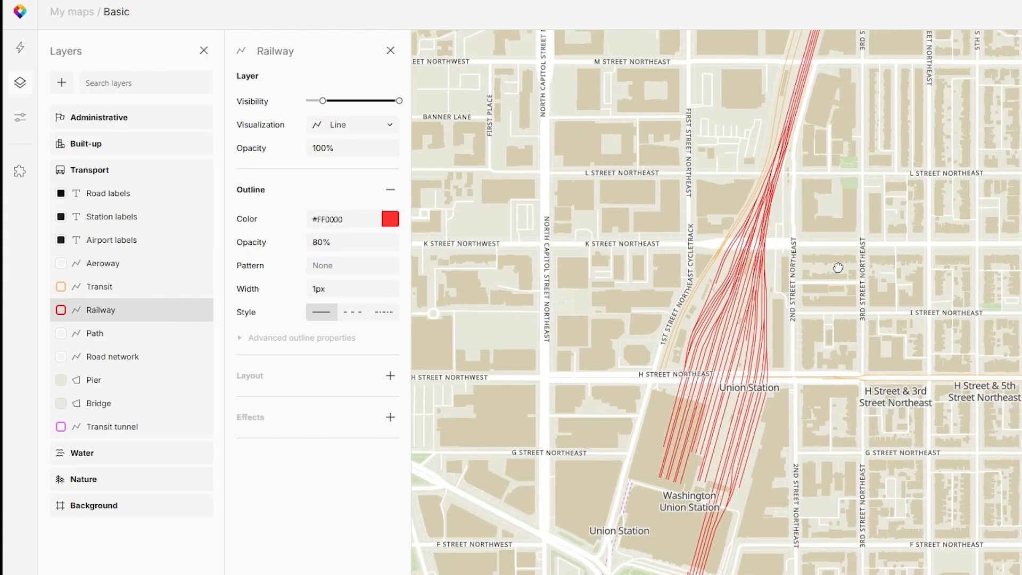
mouse_move(143, 198)
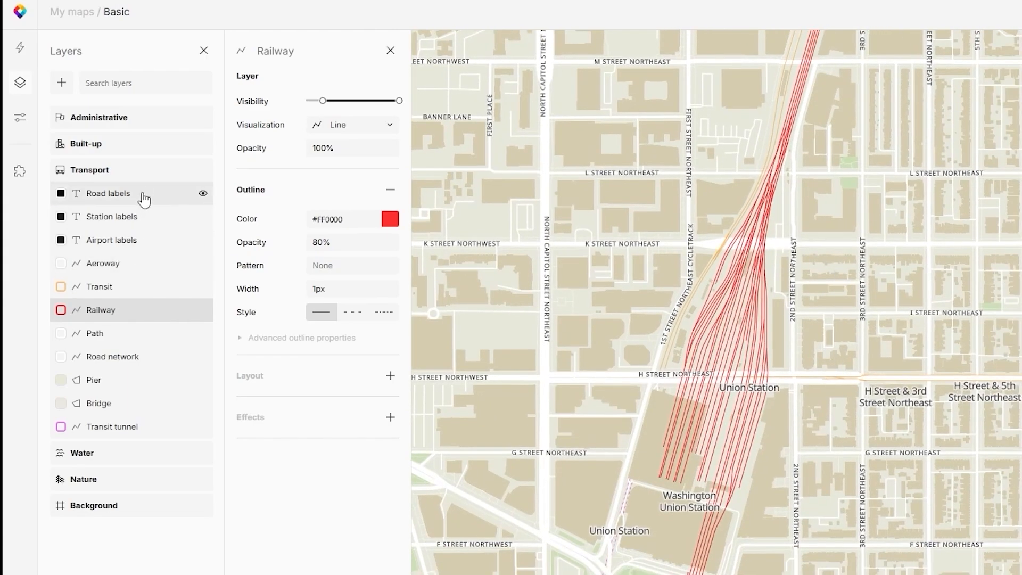
click(203, 192)
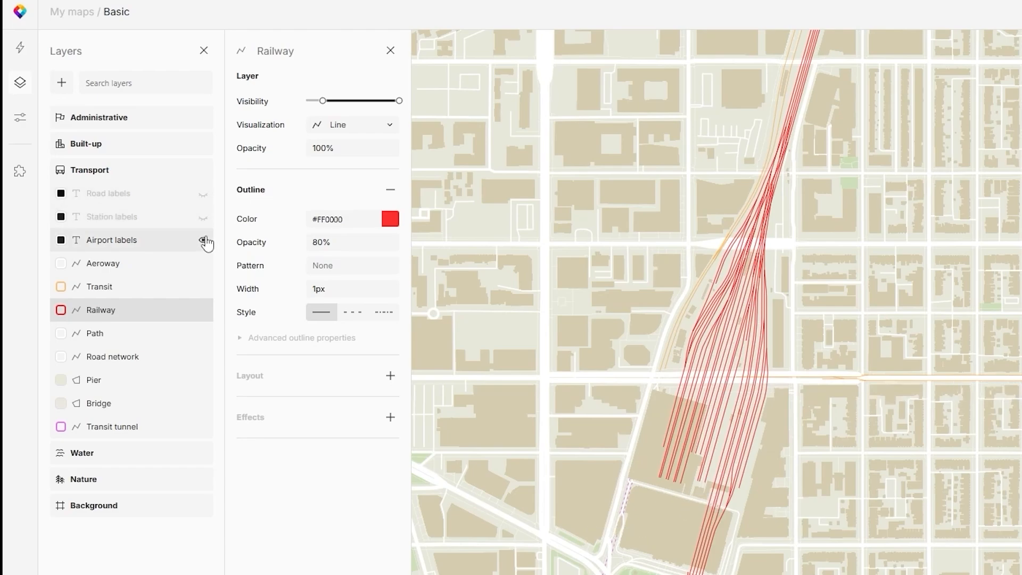
click(113, 357)
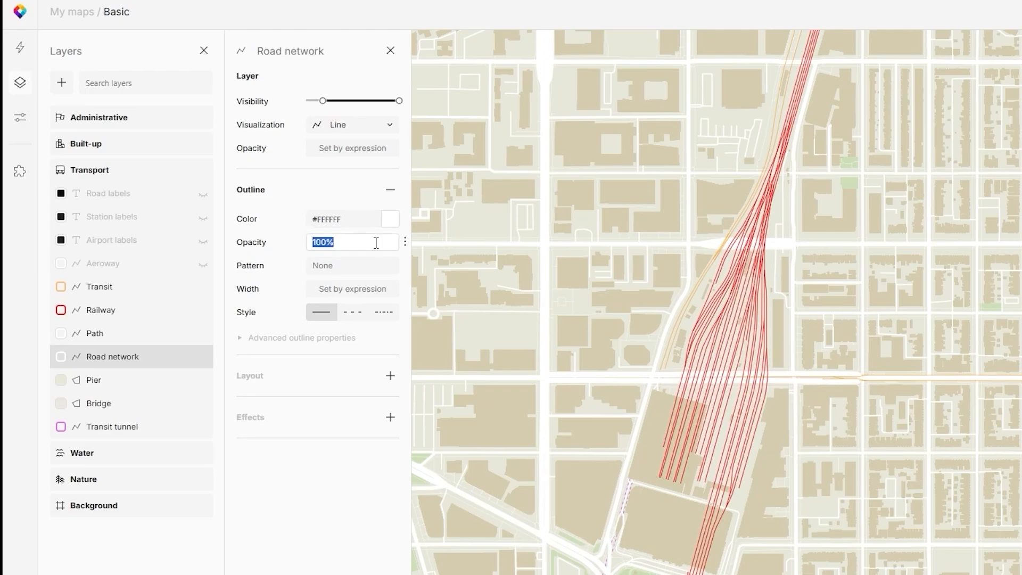
text(40%)
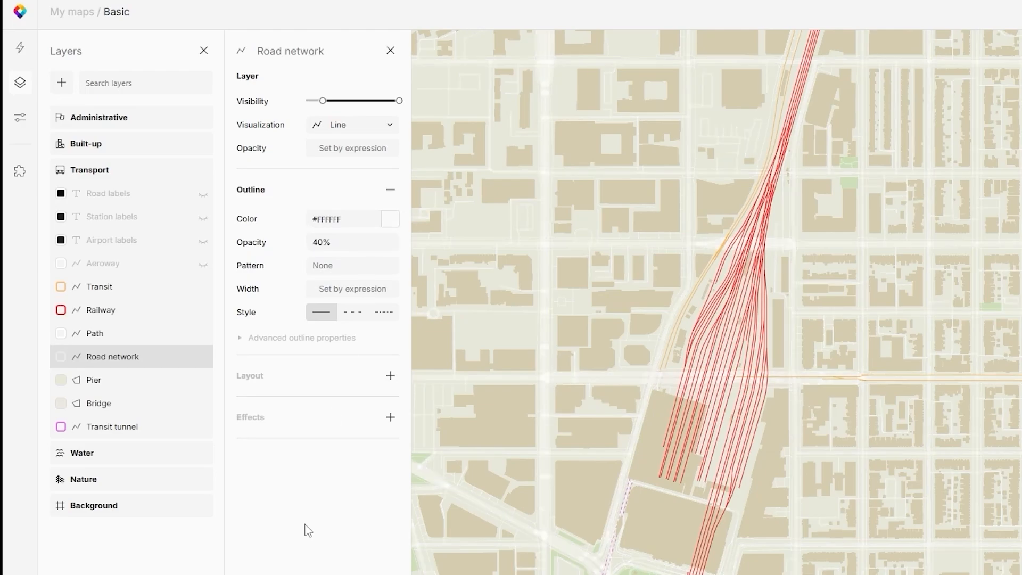
mouse_move(133, 310)
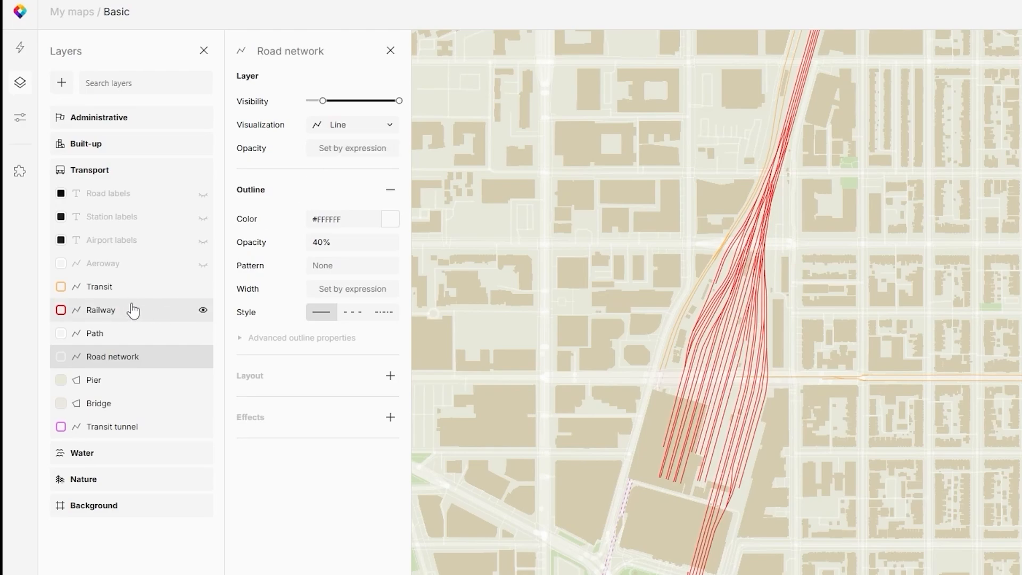
Adjust the Railway layer's zoom visibility range, letting railways show from low zoom again.
click(101, 310)
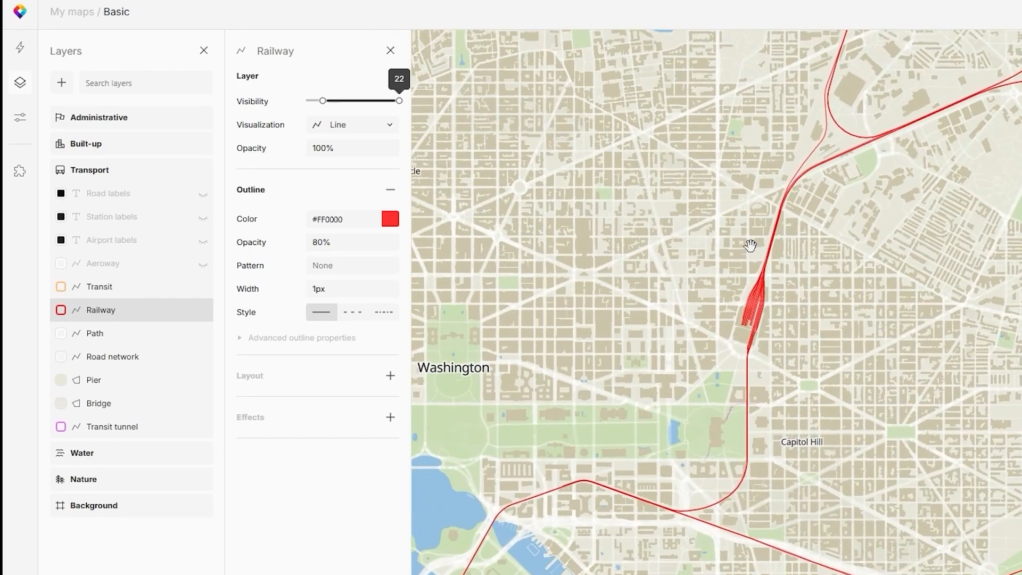
drag(396, 100, 323, 100)
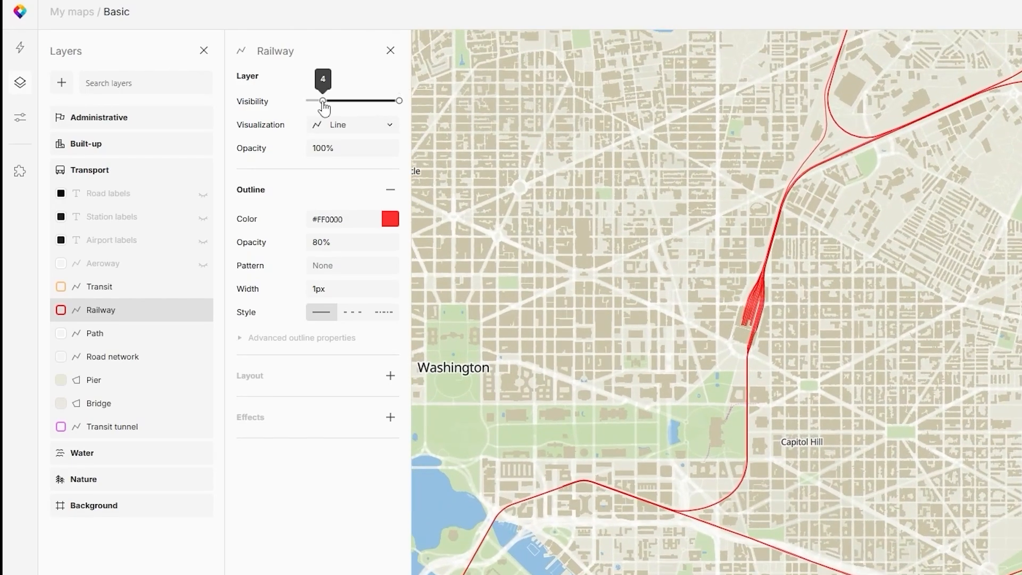
drag(324, 101, 358, 102)
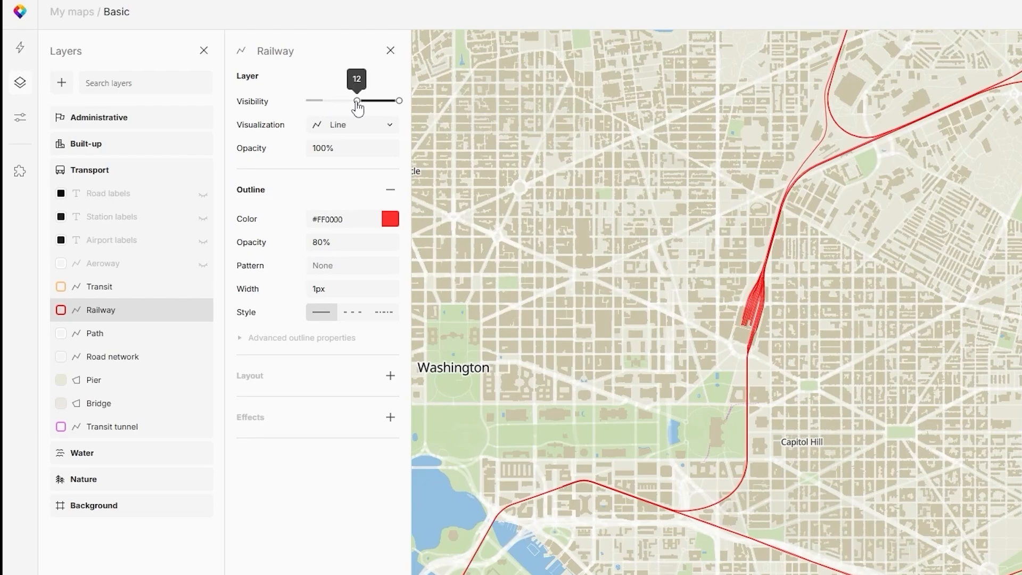
drag(357, 101, 369, 101)
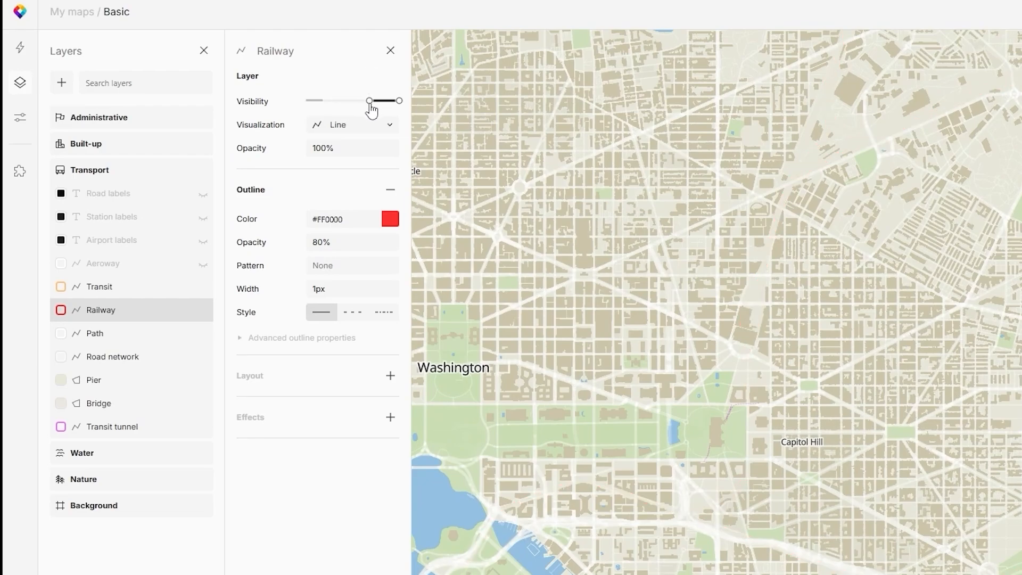
drag(370, 100, 323, 101)
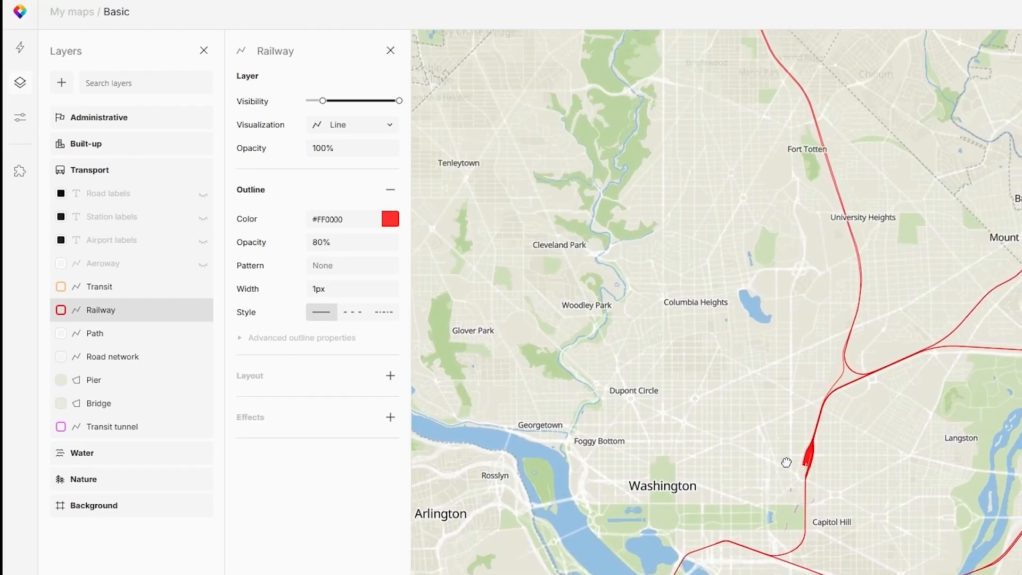
click(85, 143)
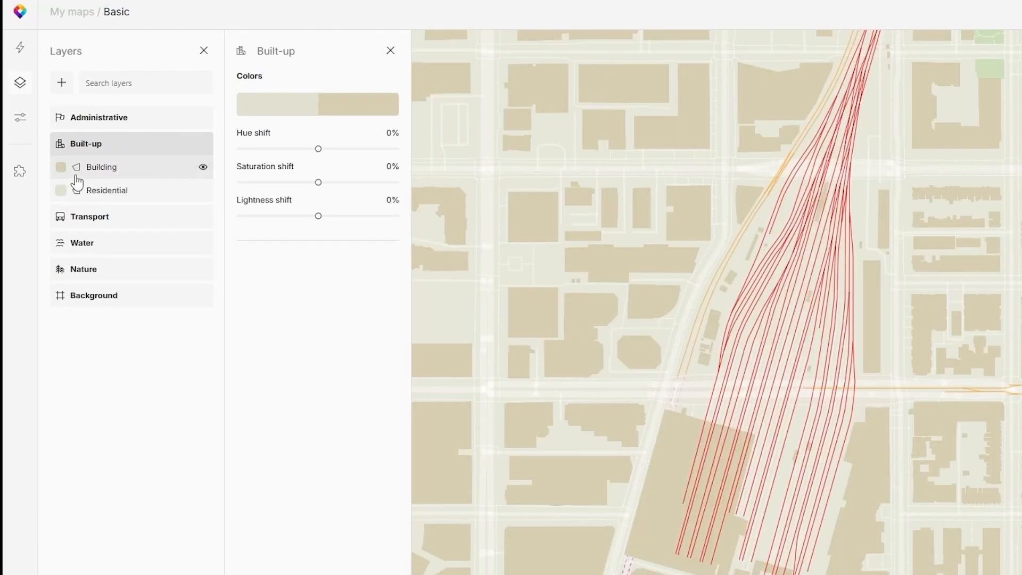
Set the Transport group's Railway outline width to 4px.
click(101, 167)
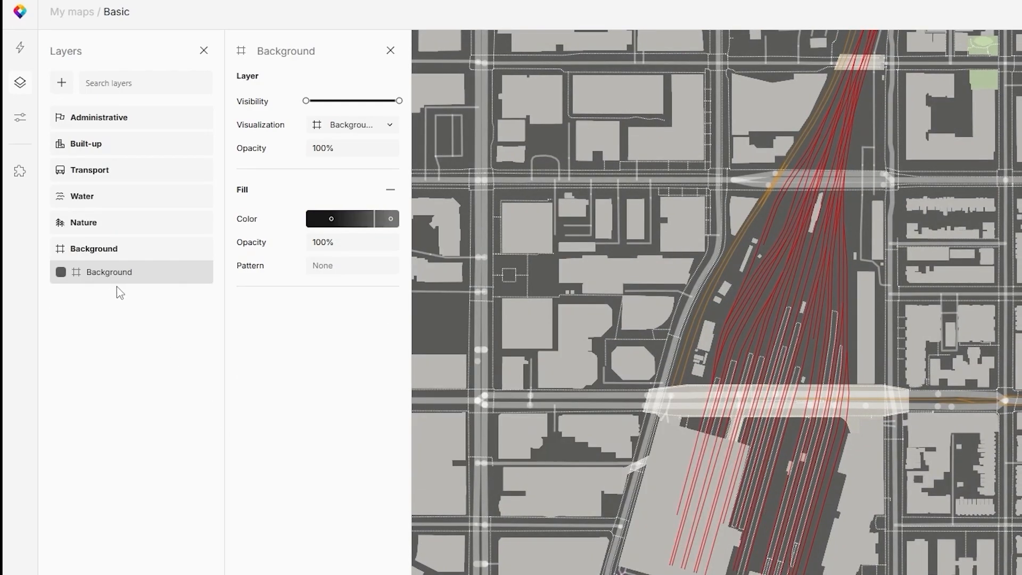
click(85, 143)
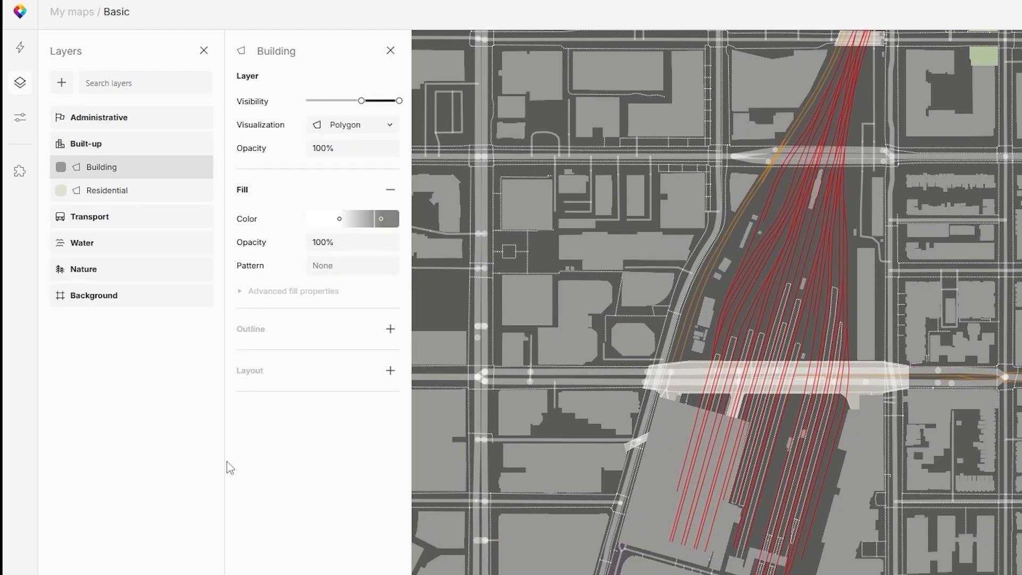
click(90, 217)
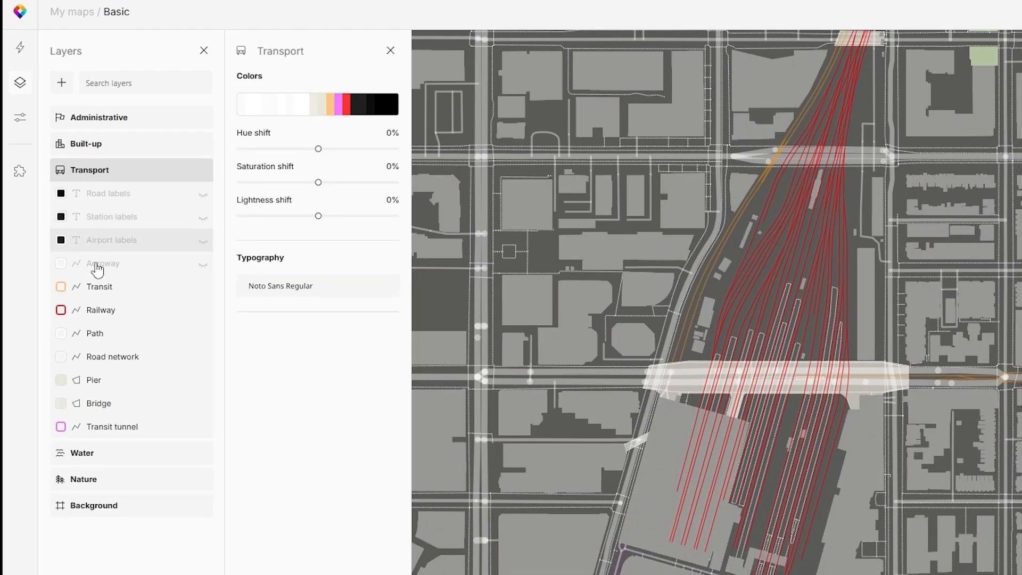
click(102, 309)
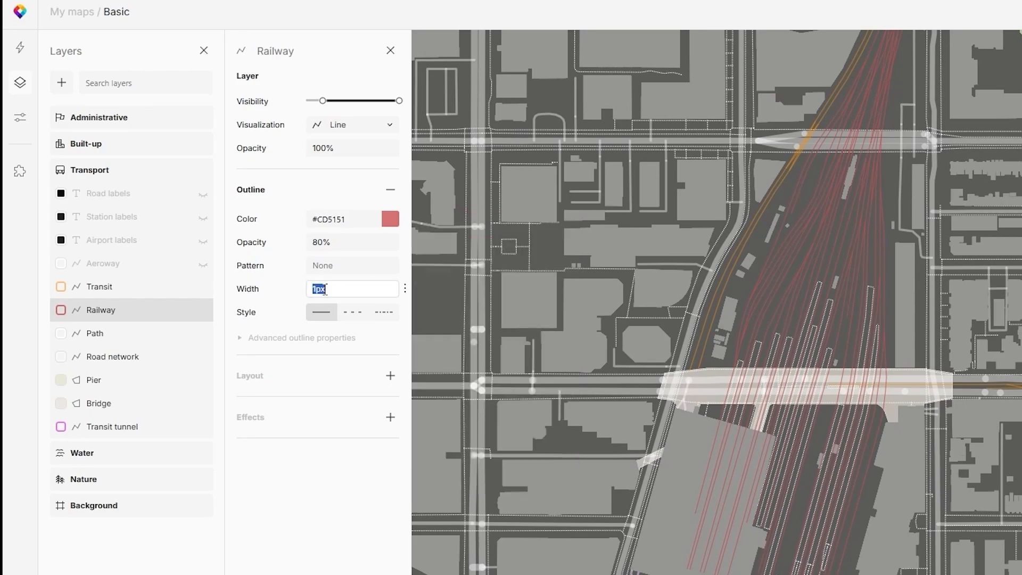
text(4px)
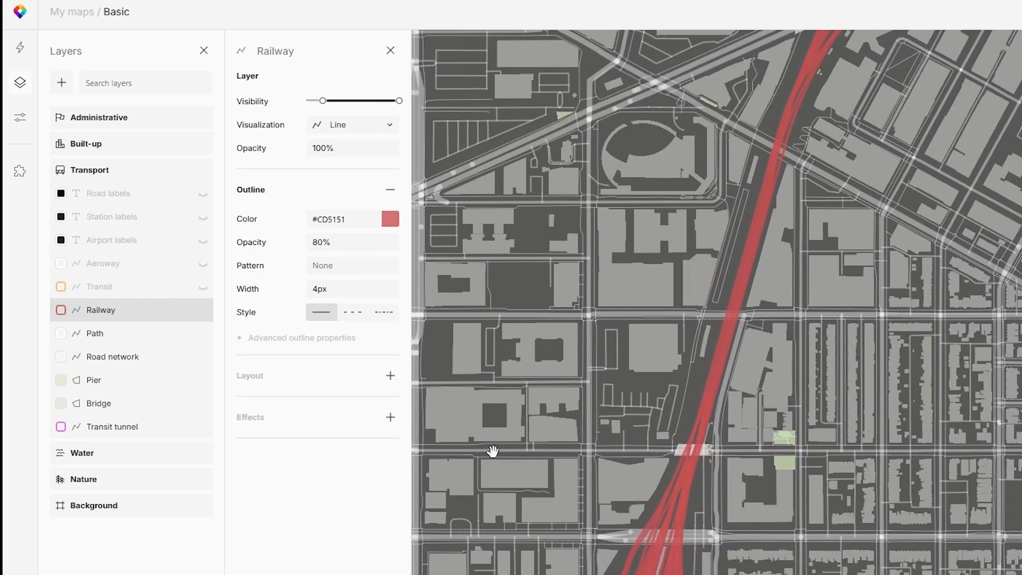
click(84, 479)
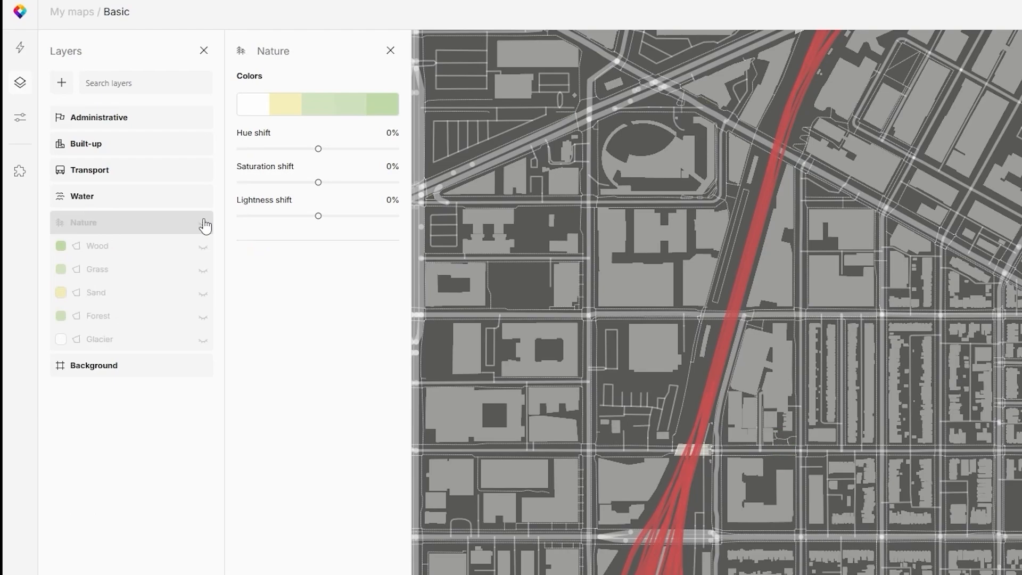
mouse_move(115, 225)
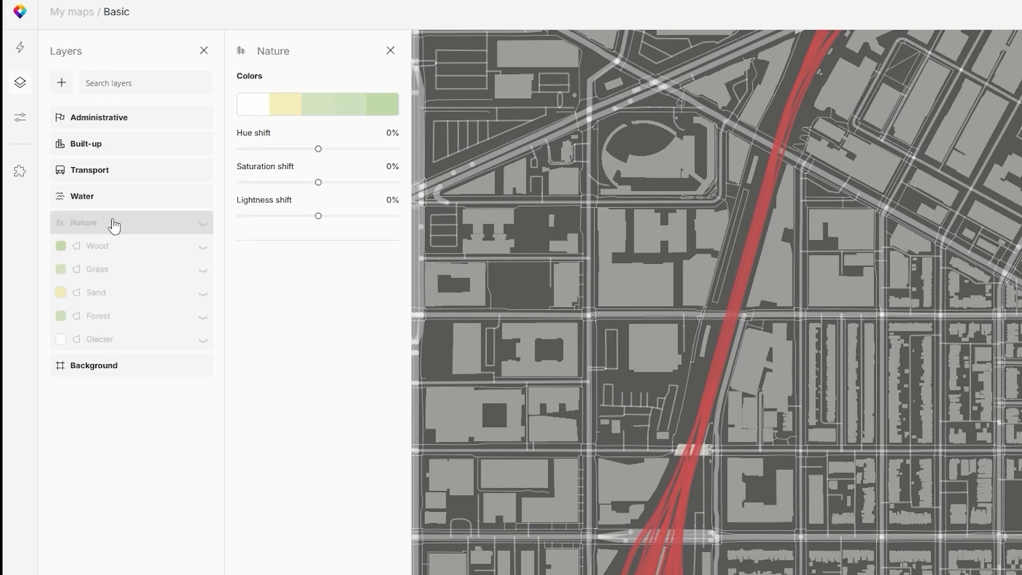
Set the Water layer's fill colour to dark muted blue-grey #576670.
click(85, 144)
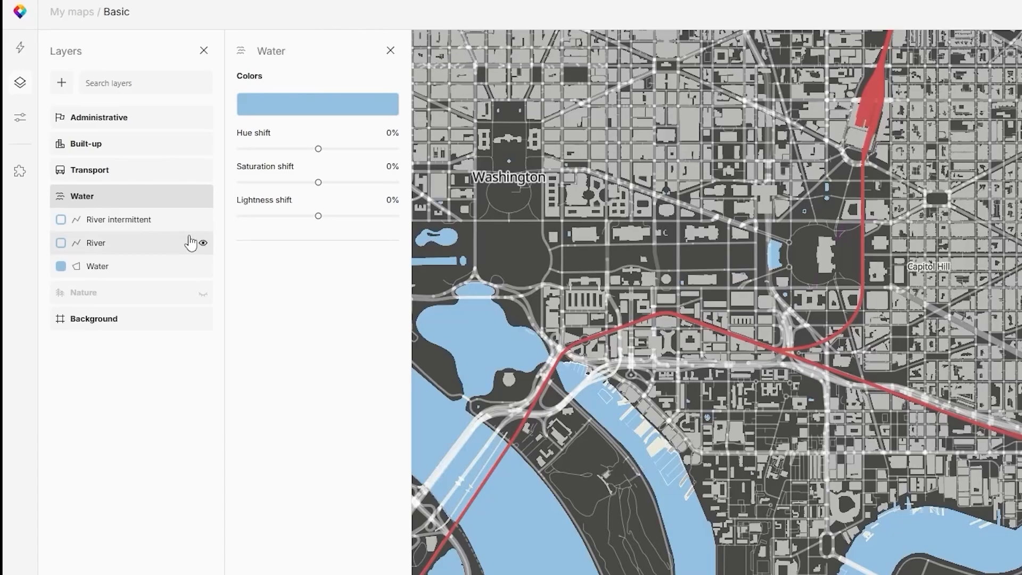
mouse_move(198, 244)
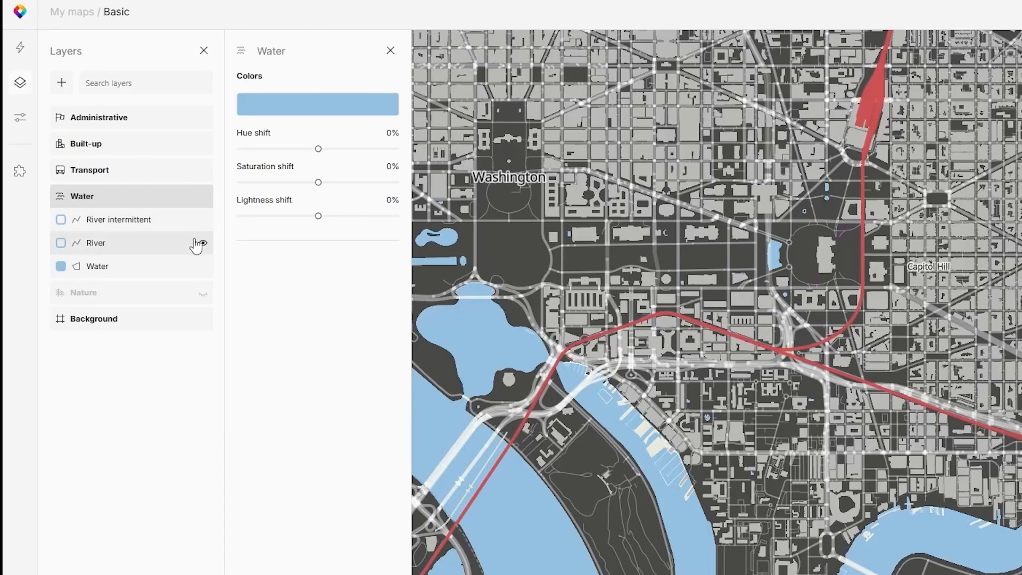
click(97, 266)
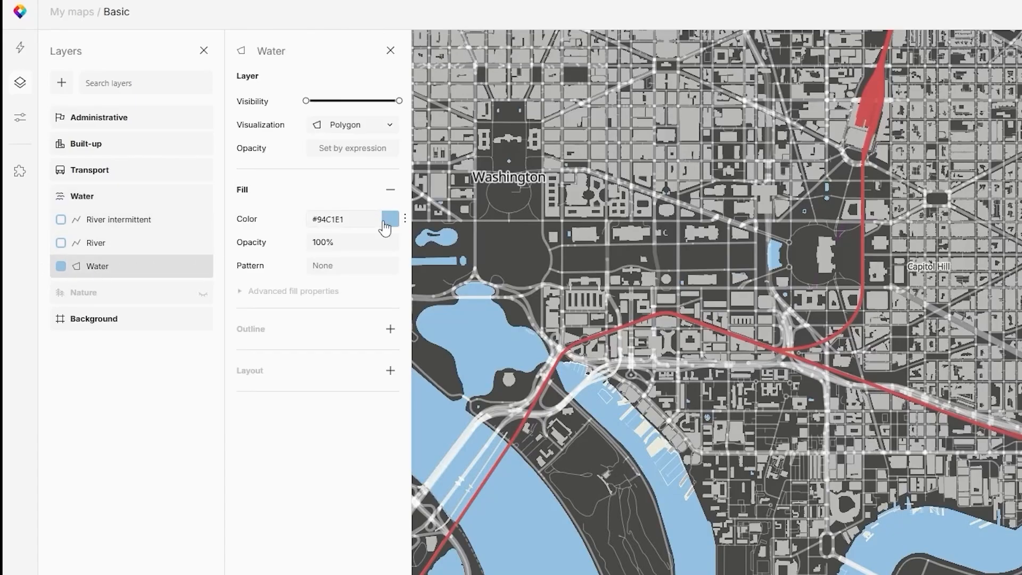
click(389, 219)
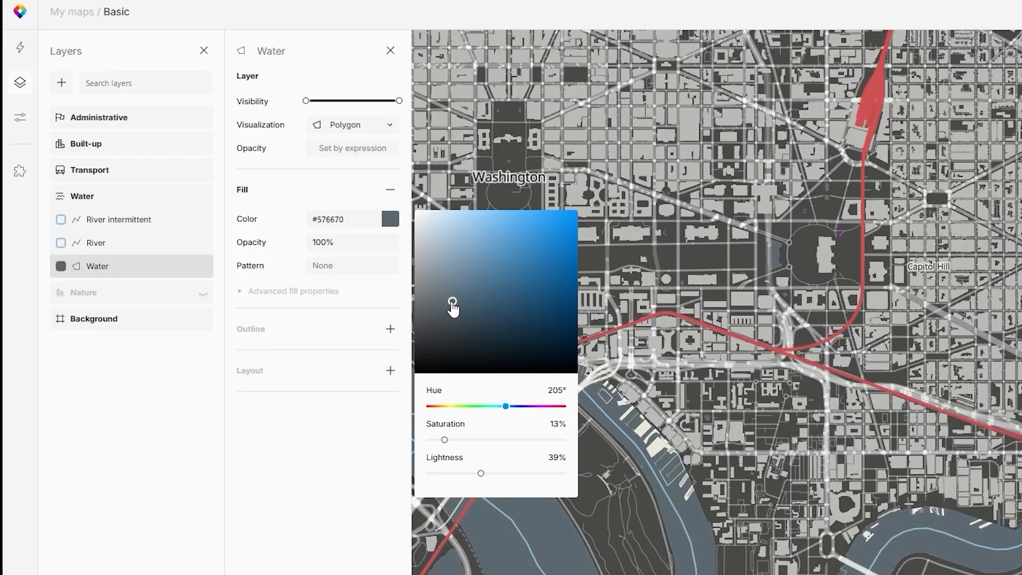
click(90, 169)
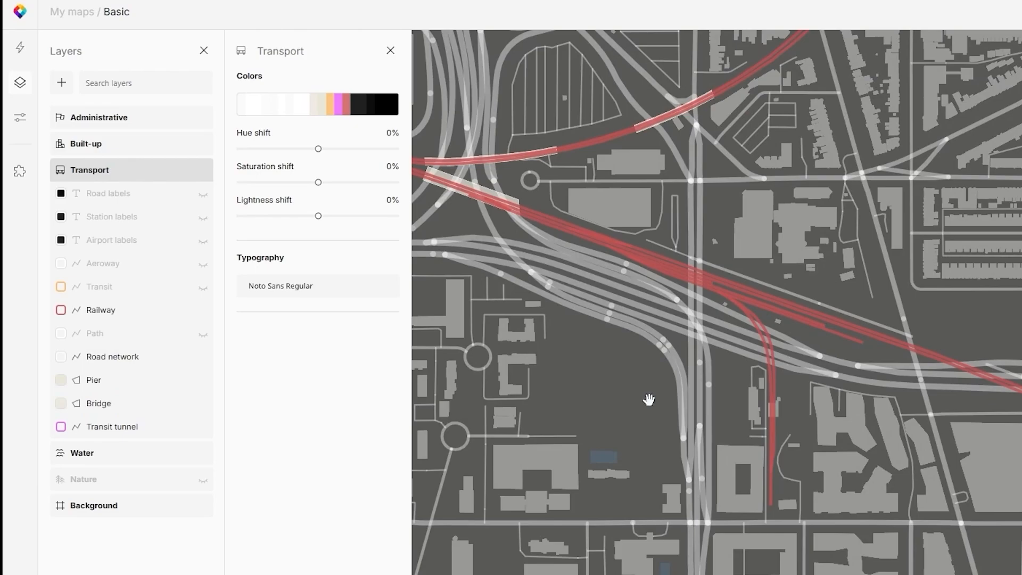
Save the customised style as a new map named 'Rail Roads' and publish it.
click(102, 118)
text(Rail Roads)
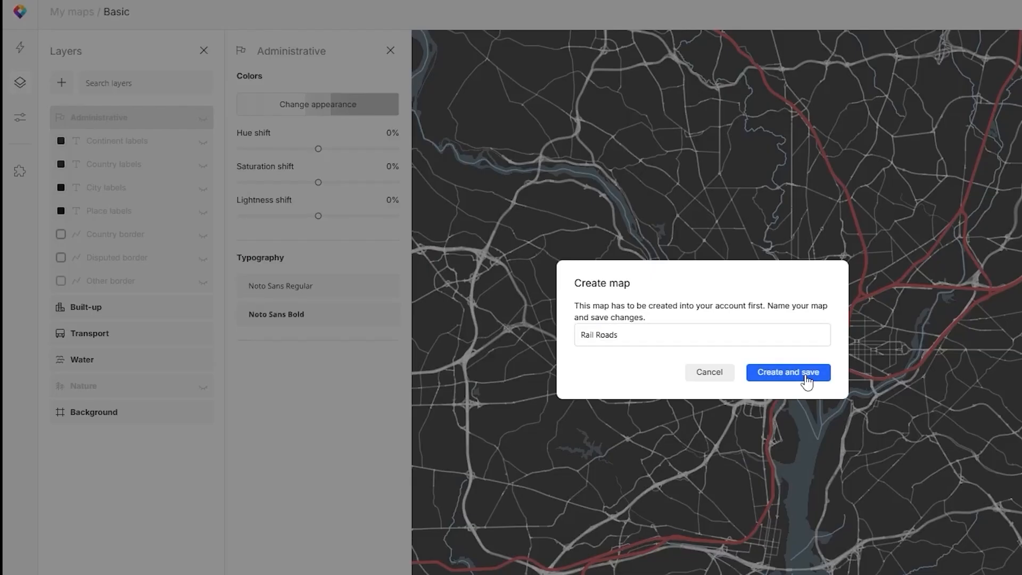
click(788, 372)
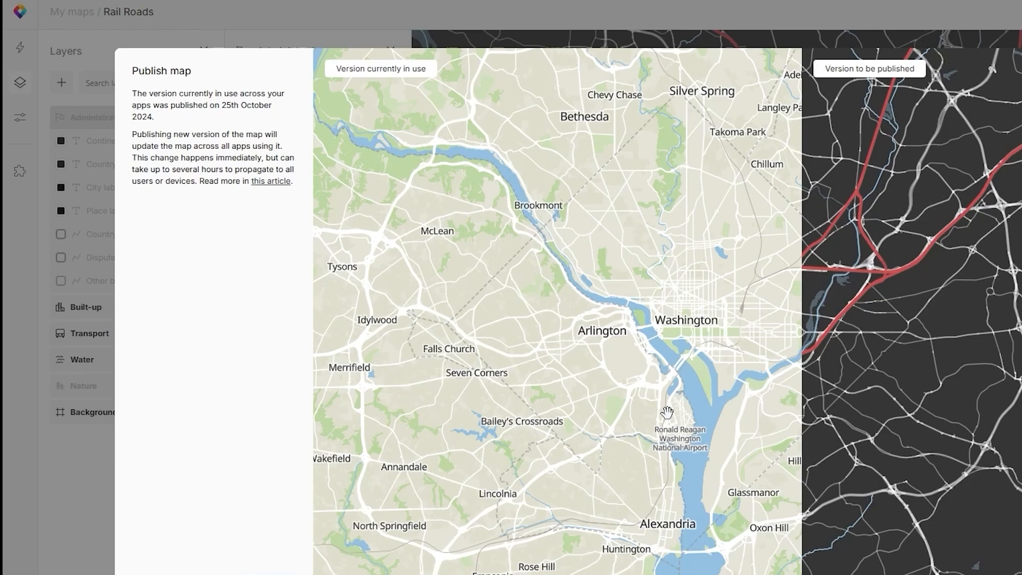
scroll(down, 3)
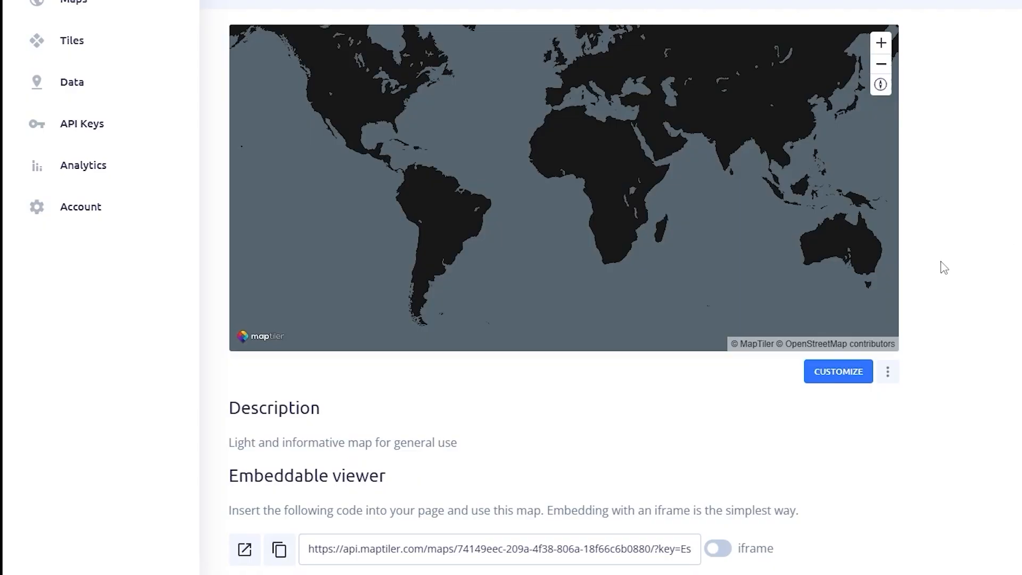
Open the Rail Roads map's details page from My Maps.
click(73, 2)
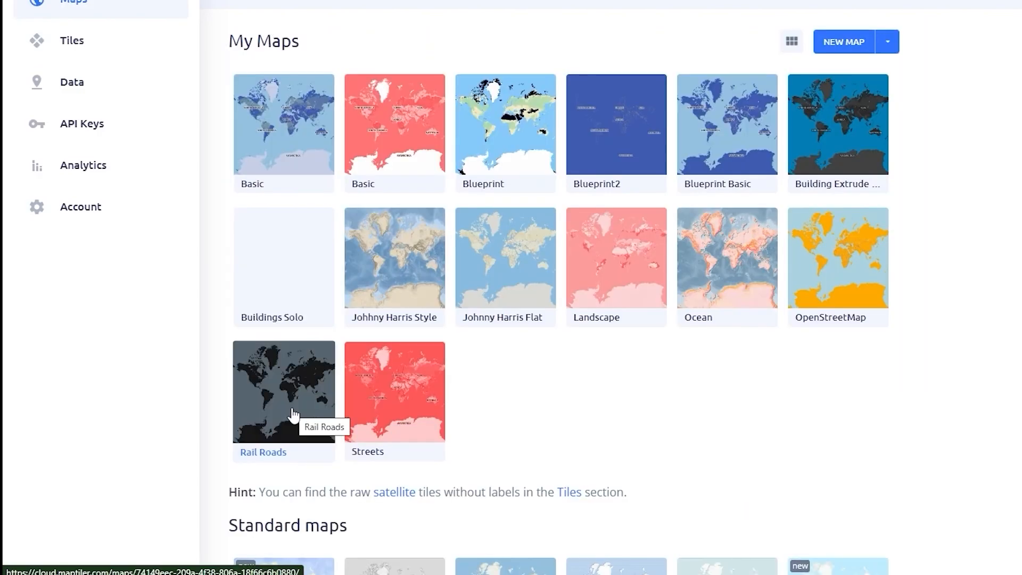
mouse_move(279, 396)
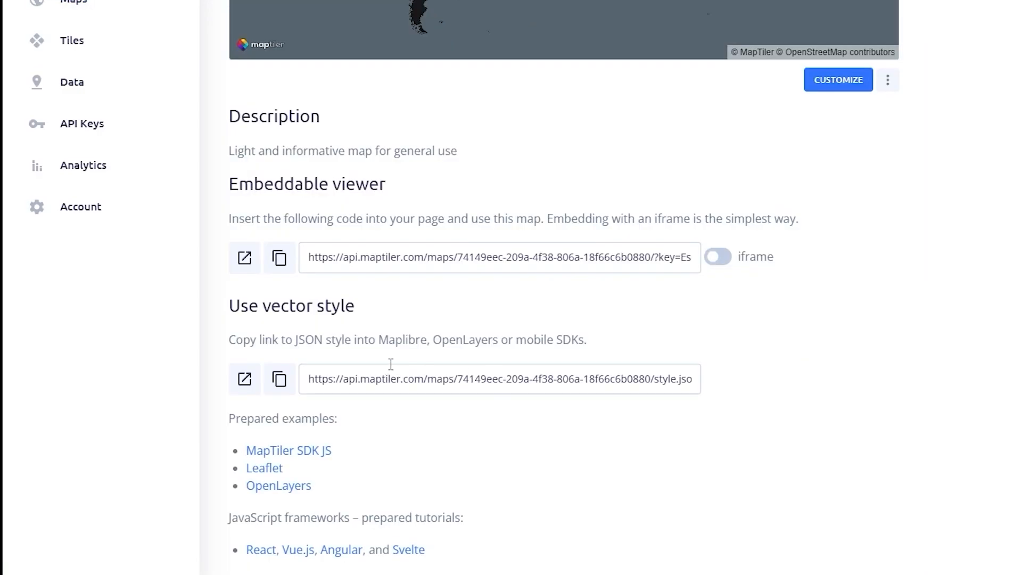
mouse_move(279, 379)
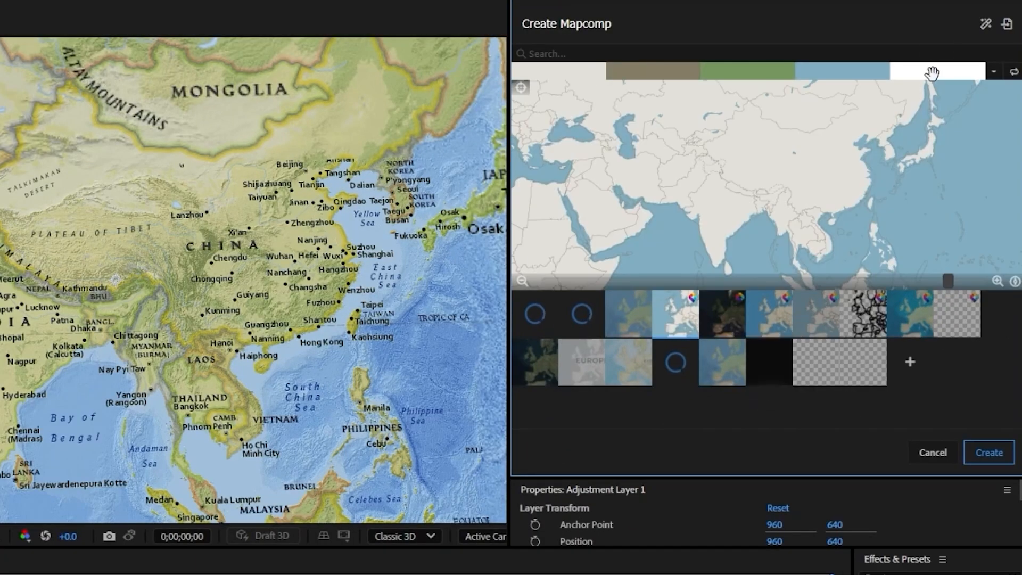
mouse_move(1007, 23)
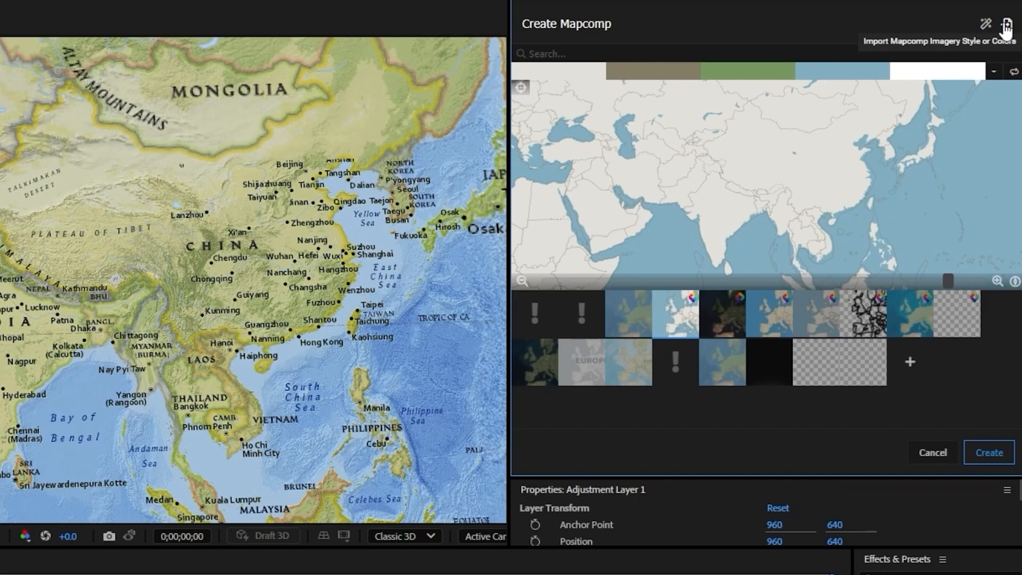
Import the Rail Roads style.json URL into GEOlayers and create the dark railway mapcomp.
click(1008, 23)
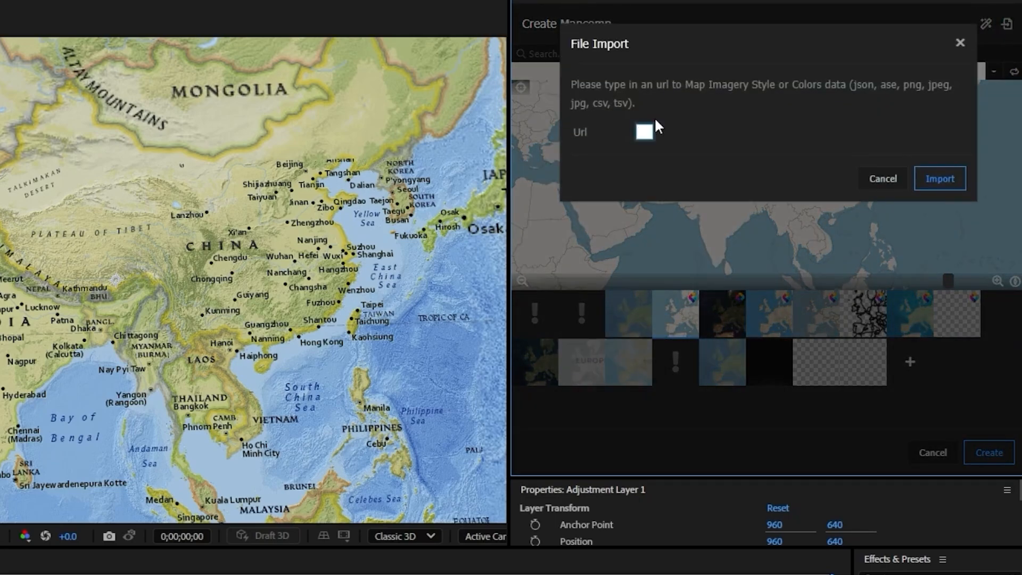
mouse_move(654, 127)
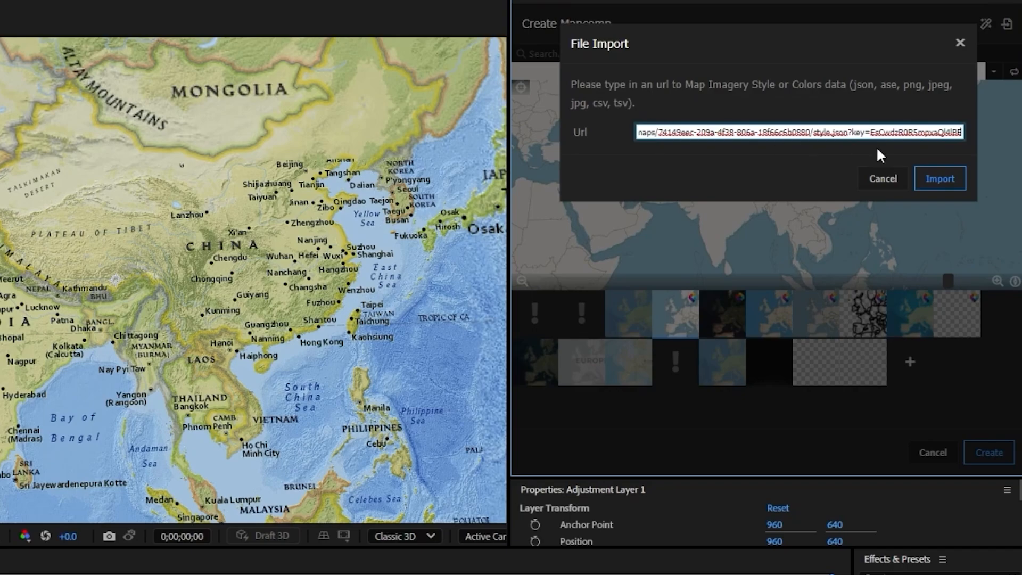
click(939, 178)
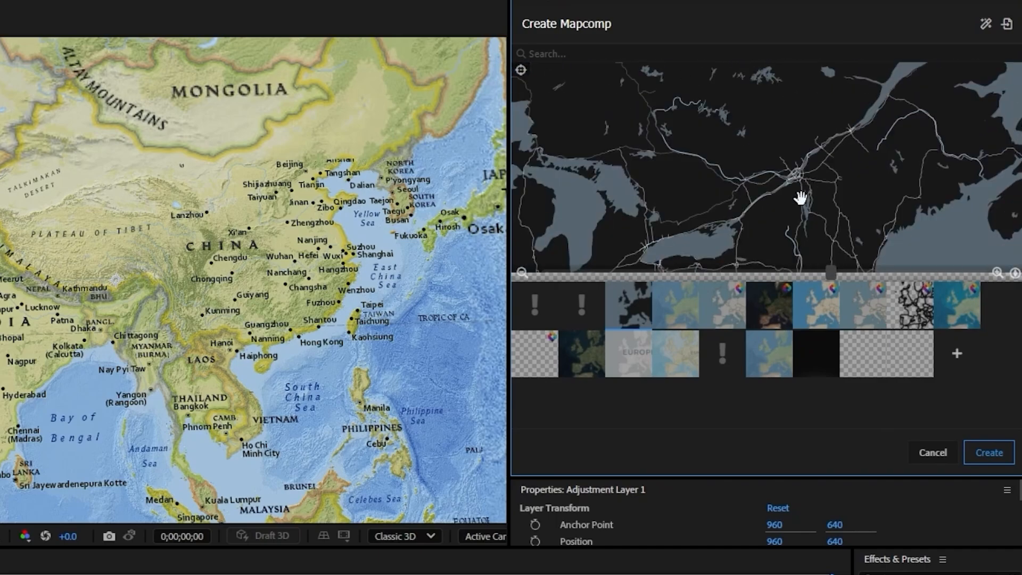
scroll(up, 3)
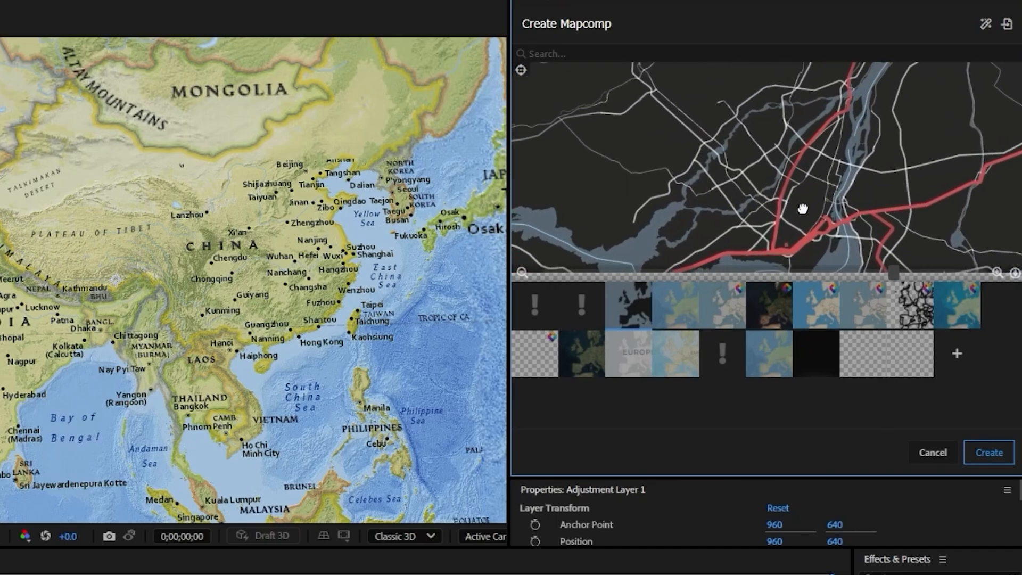
click(988, 453)
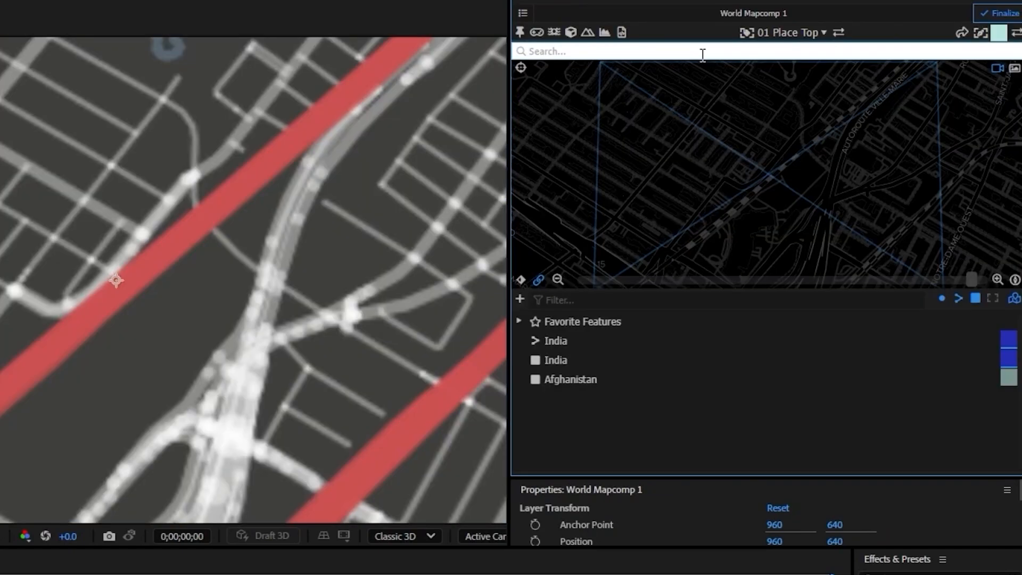
Search for 'washington' and finalize World Mapcomp 1, confirming the dialog.
text(washington)
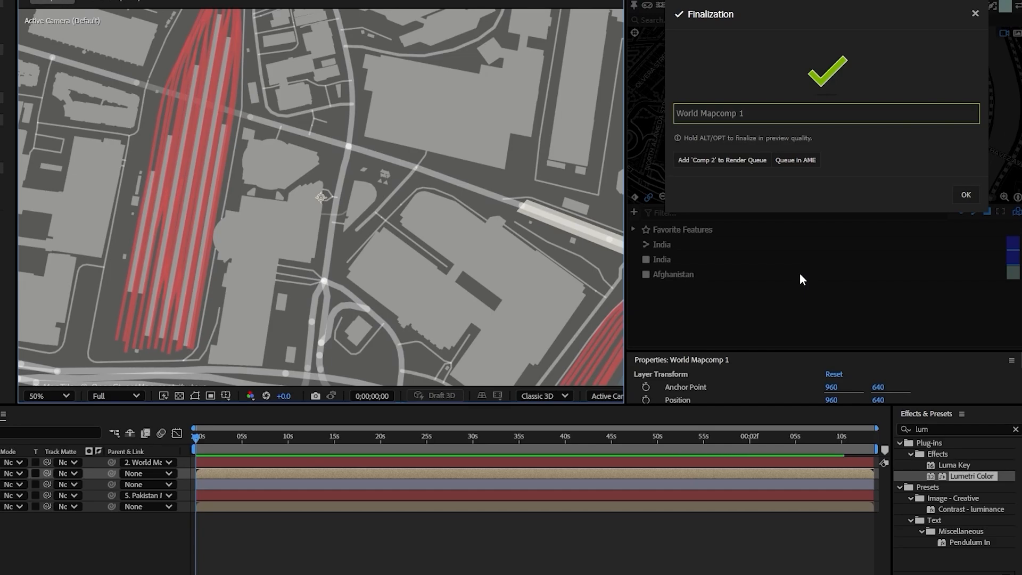
click(965, 195)
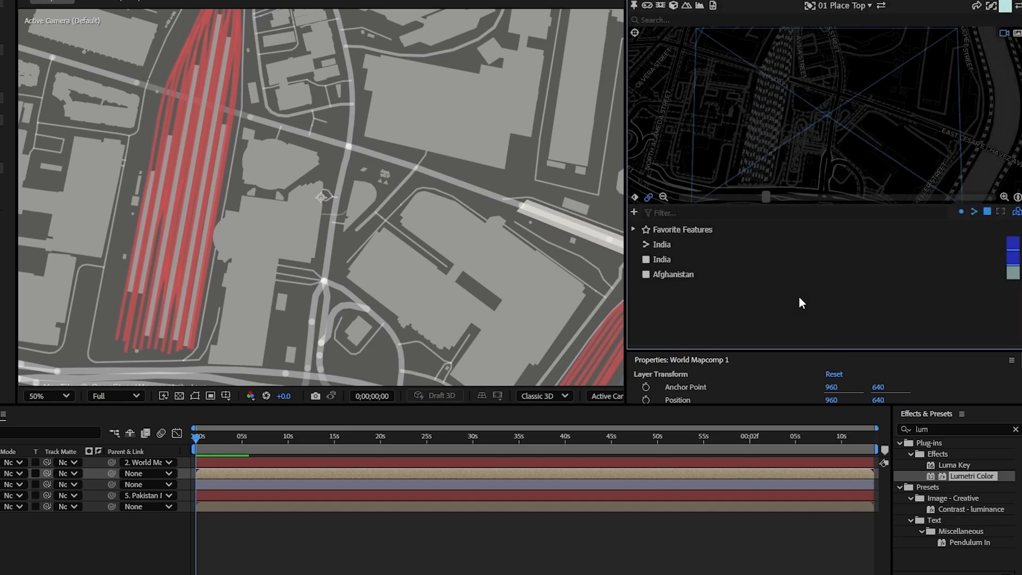